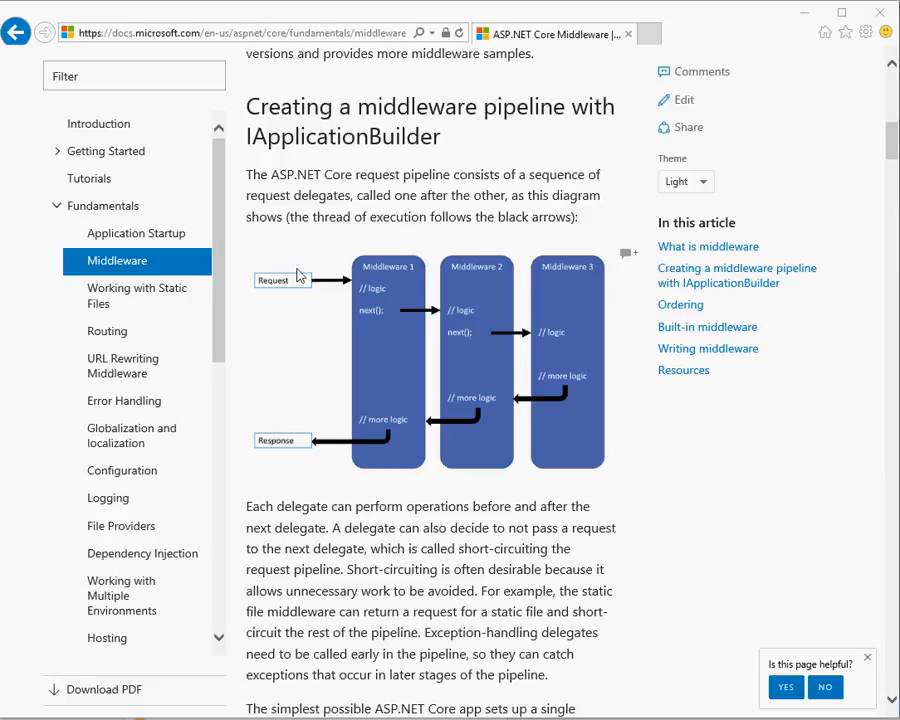
mouse_move(297, 281)
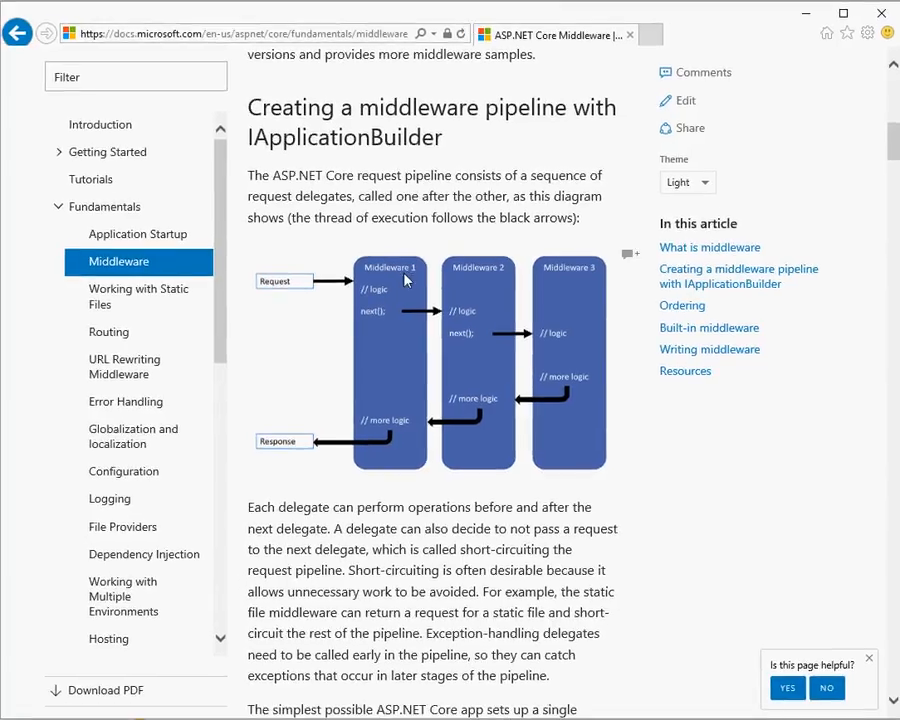
mouse_move(358, 293)
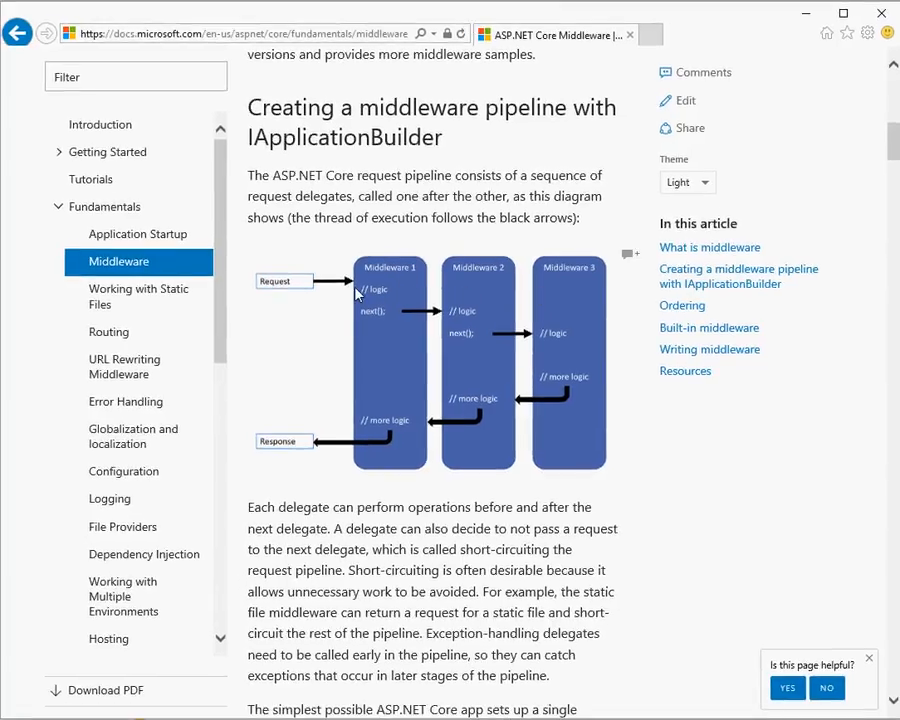
mouse_move(212, 312)
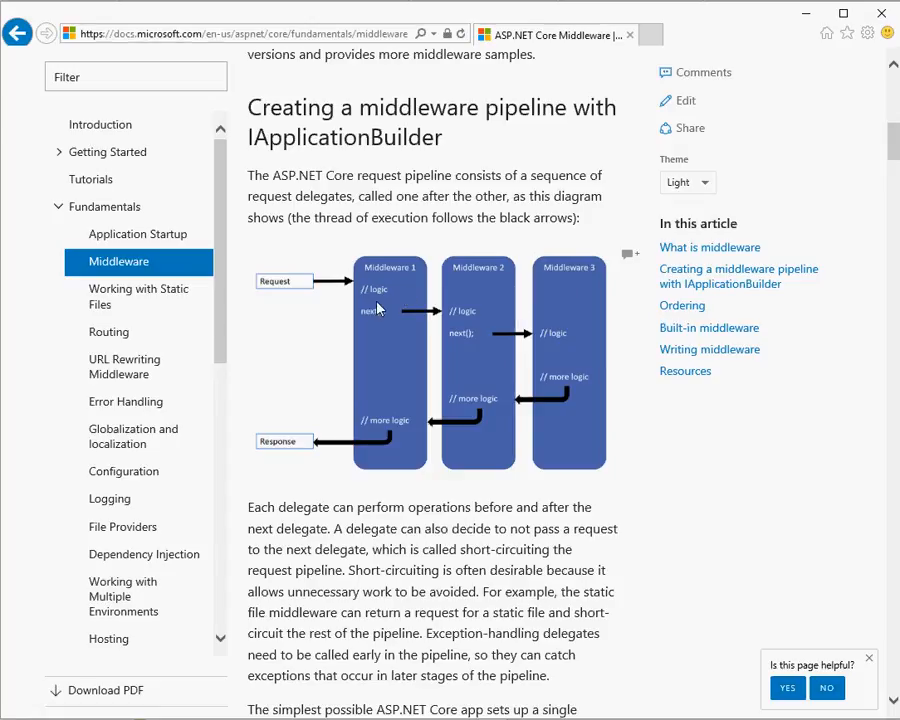
mouse_move(390, 291)
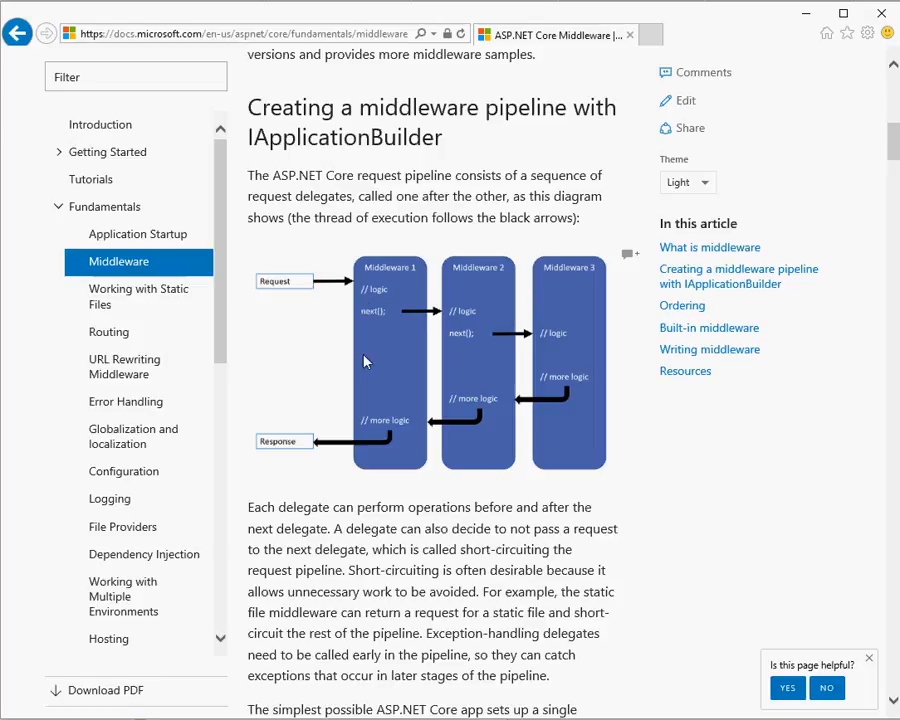
mouse_move(583, 353)
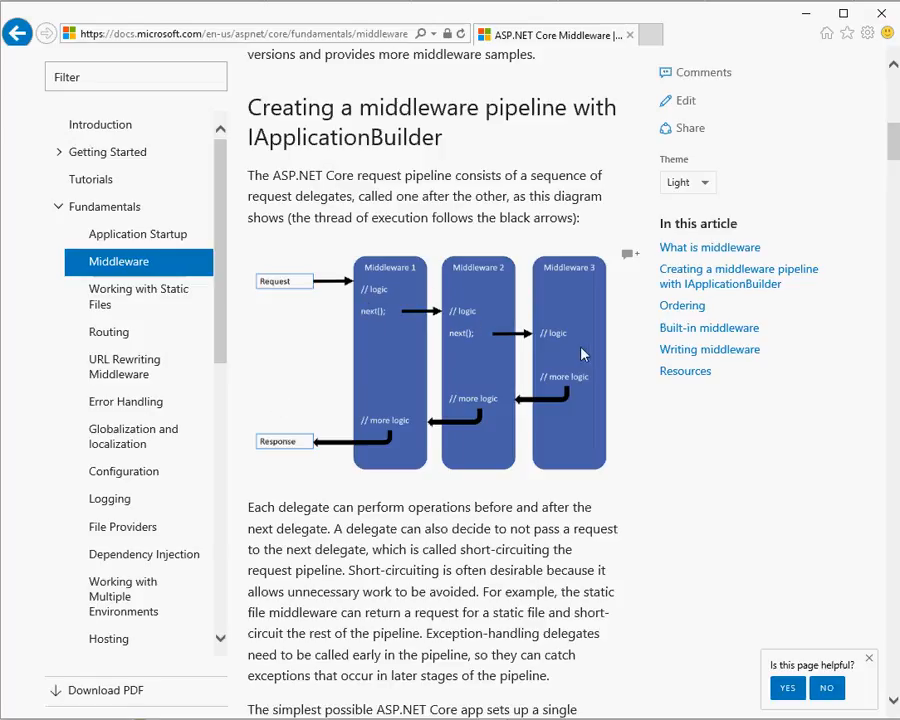
mouse_move(385, 323)
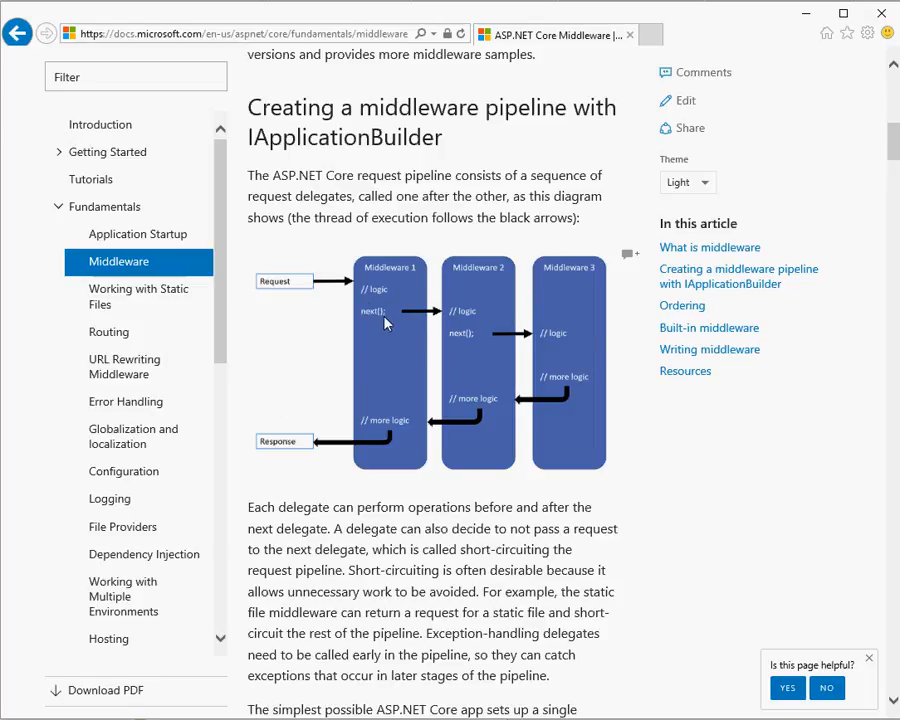
mouse_move(379, 303)
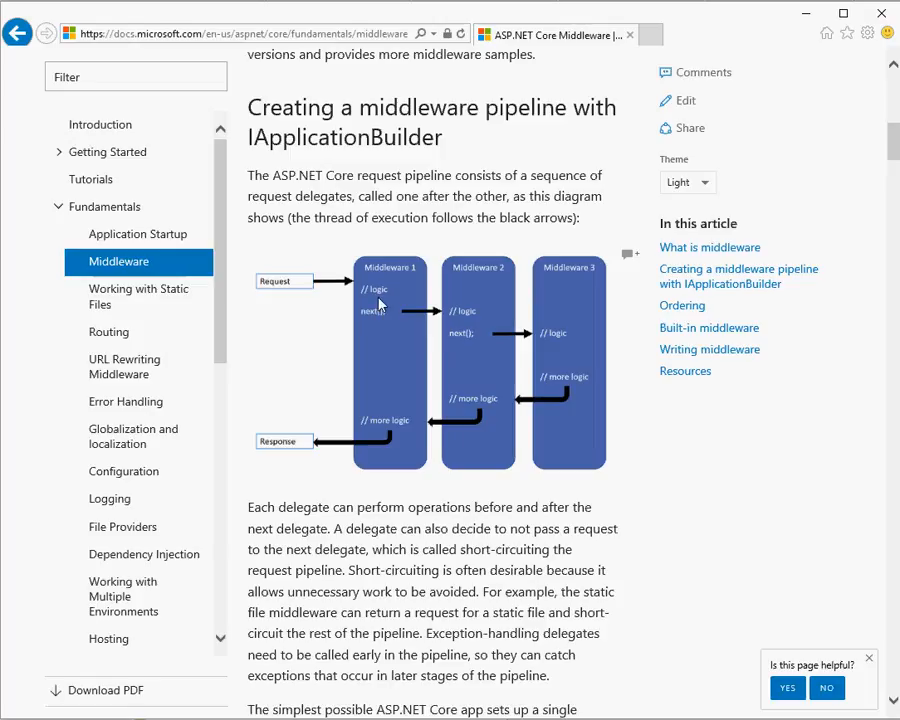
mouse_move(374, 318)
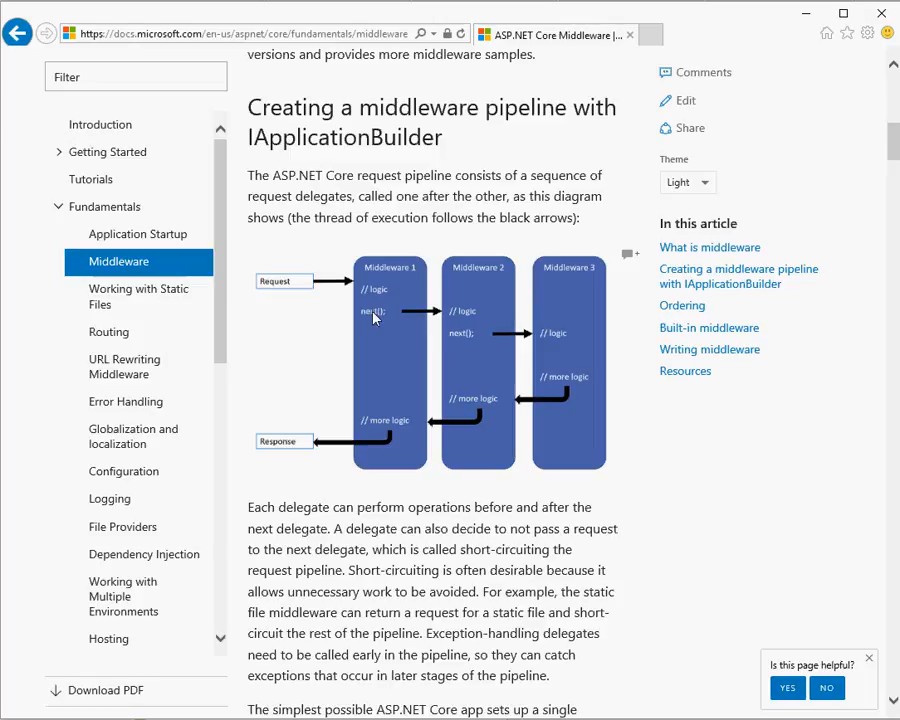
mouse_move(494, 318)
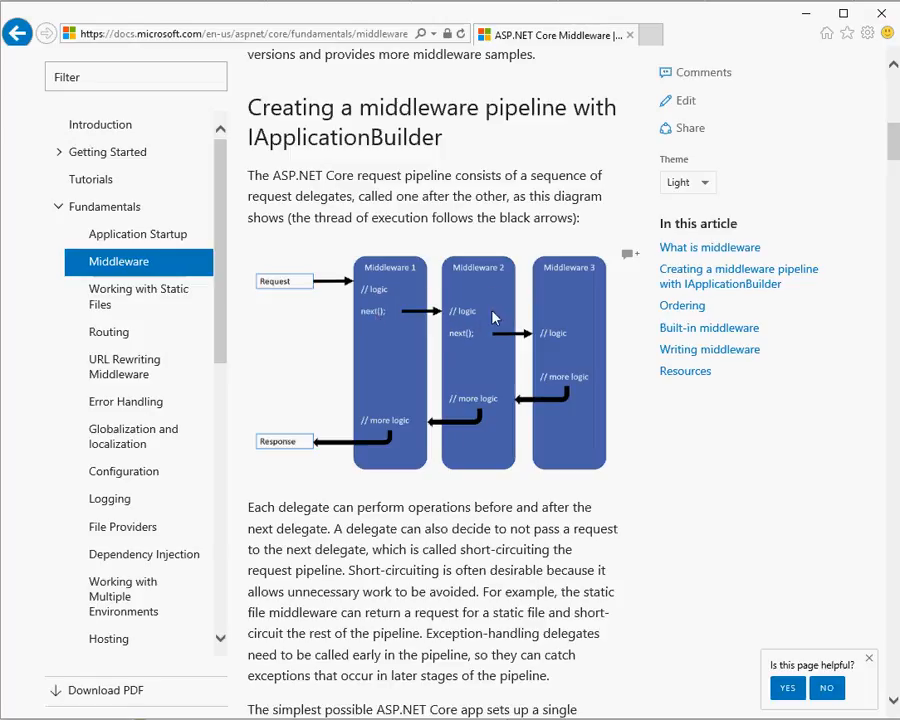
mouse_move(418, 301)
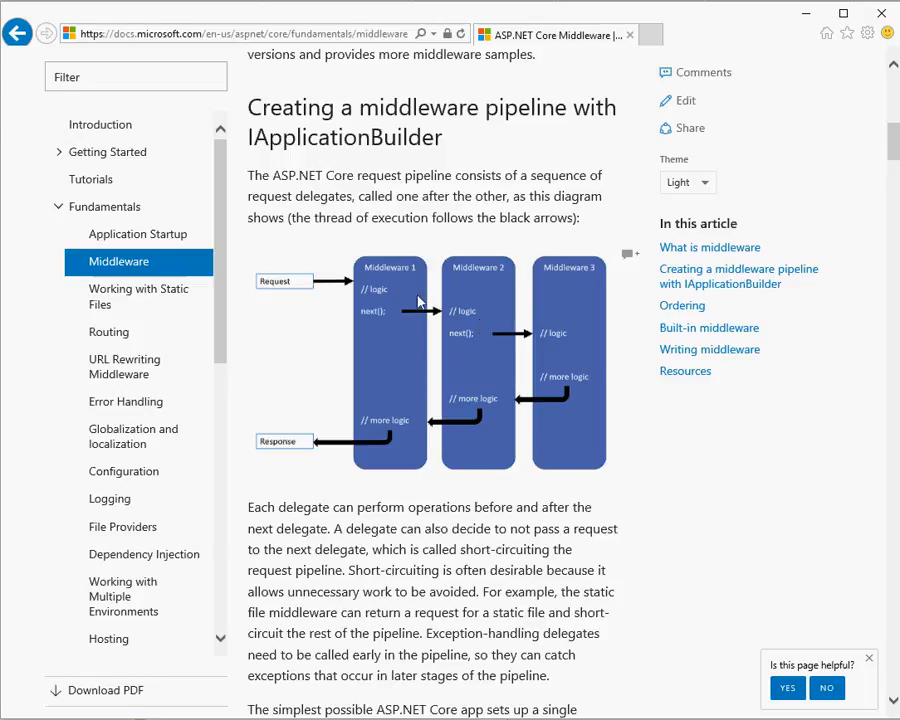
mouse_move(592, 330)
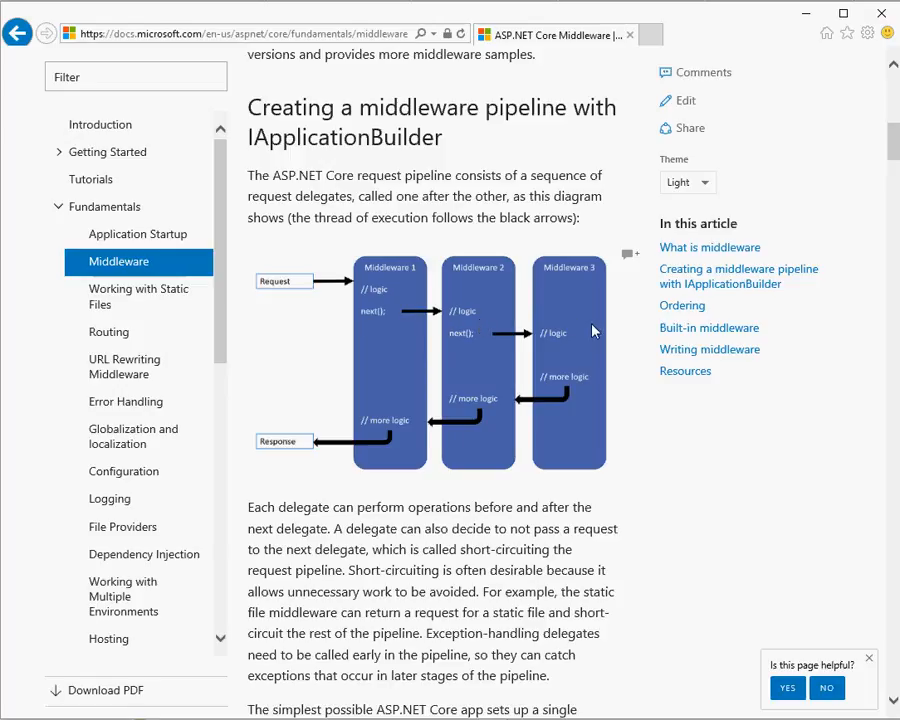
mouse_move(476, 338)
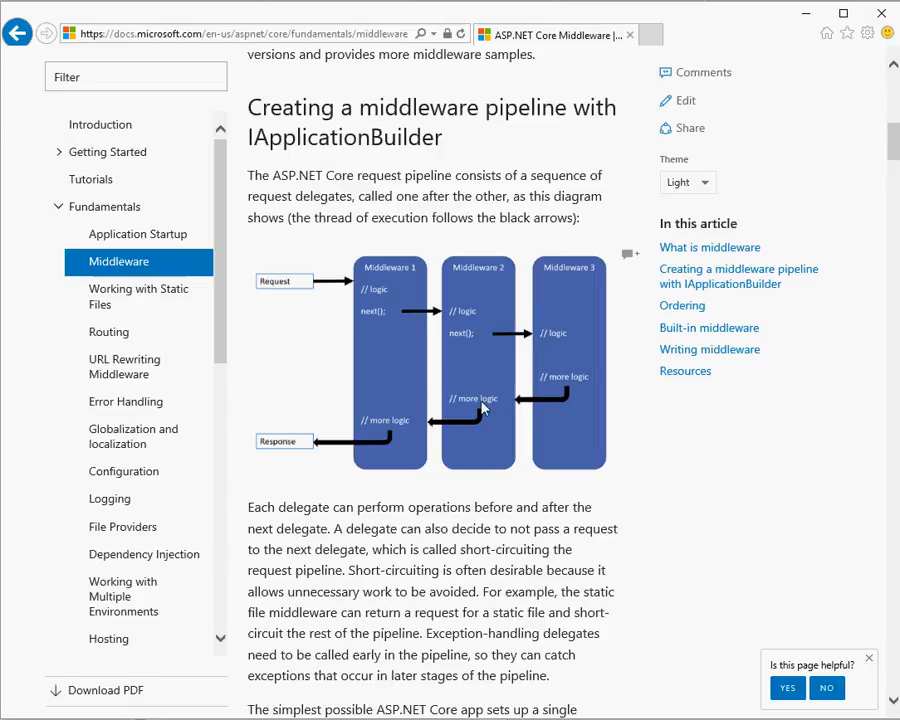
mouse_move(492, 328)
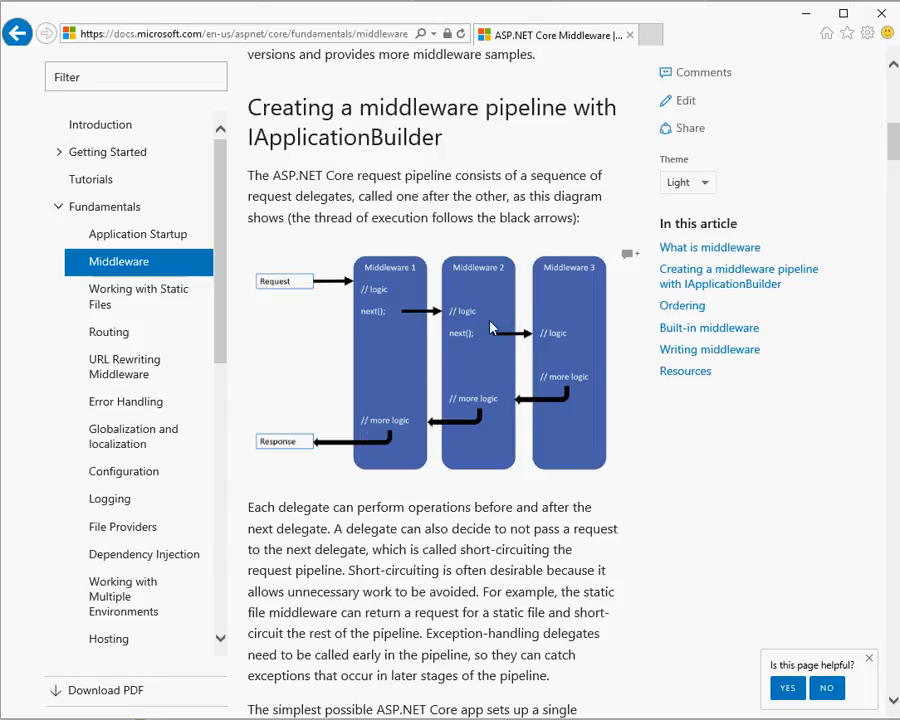
mouse_move(599, 378)
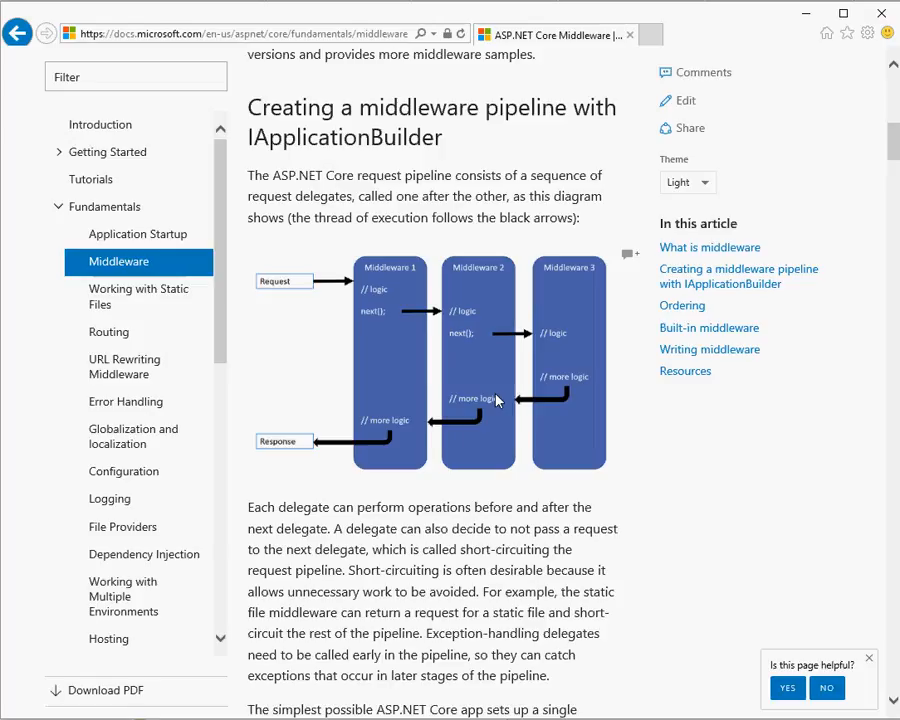
mouse_move(382, 440)
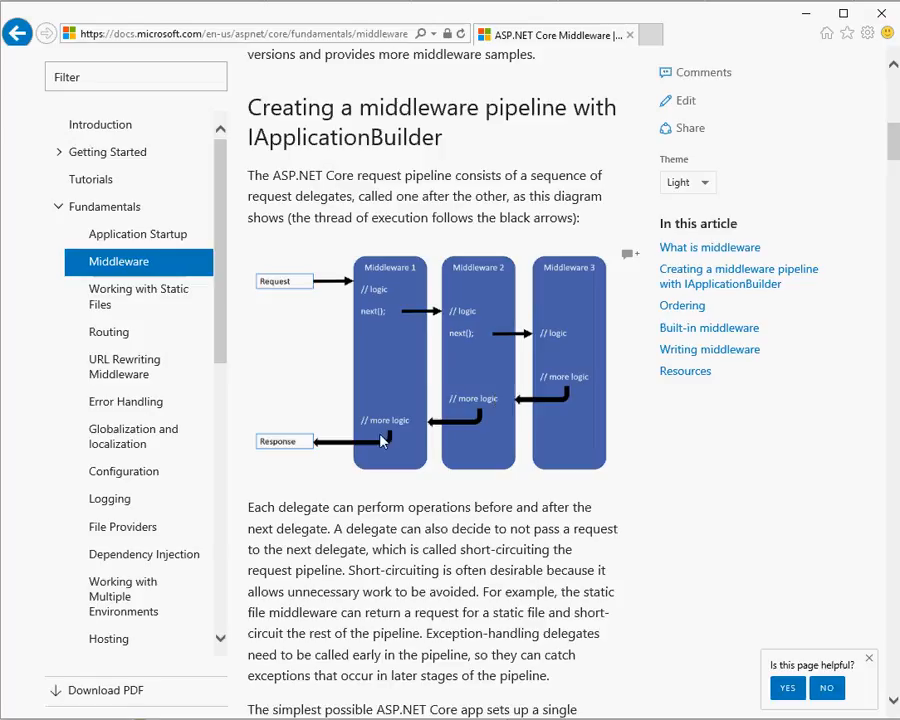
mouse_move(425, 418)
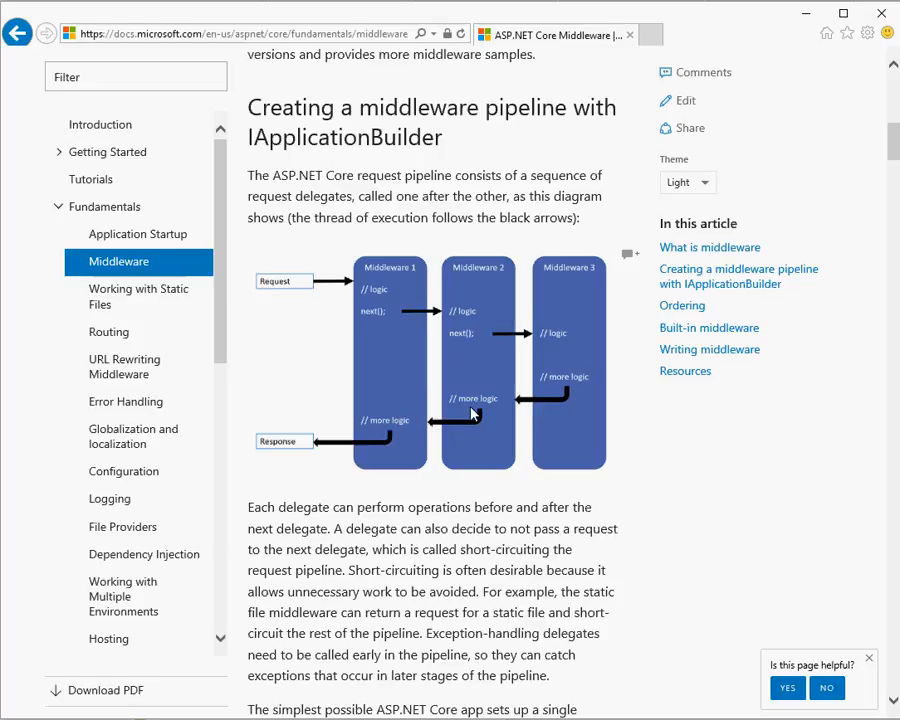
mouse_move(485, 415)
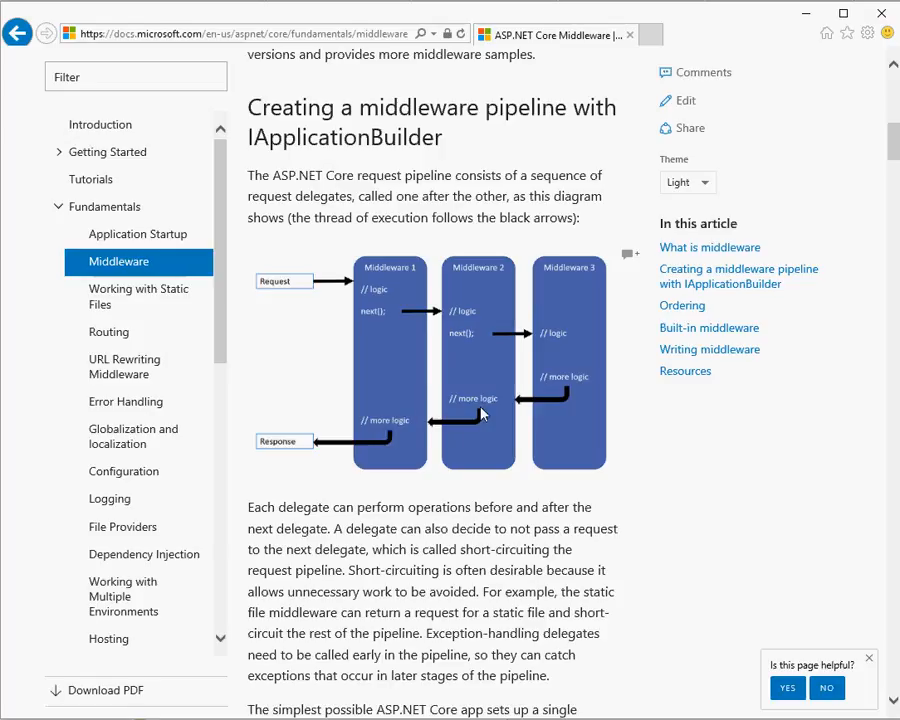
mouse_move(453, 419)
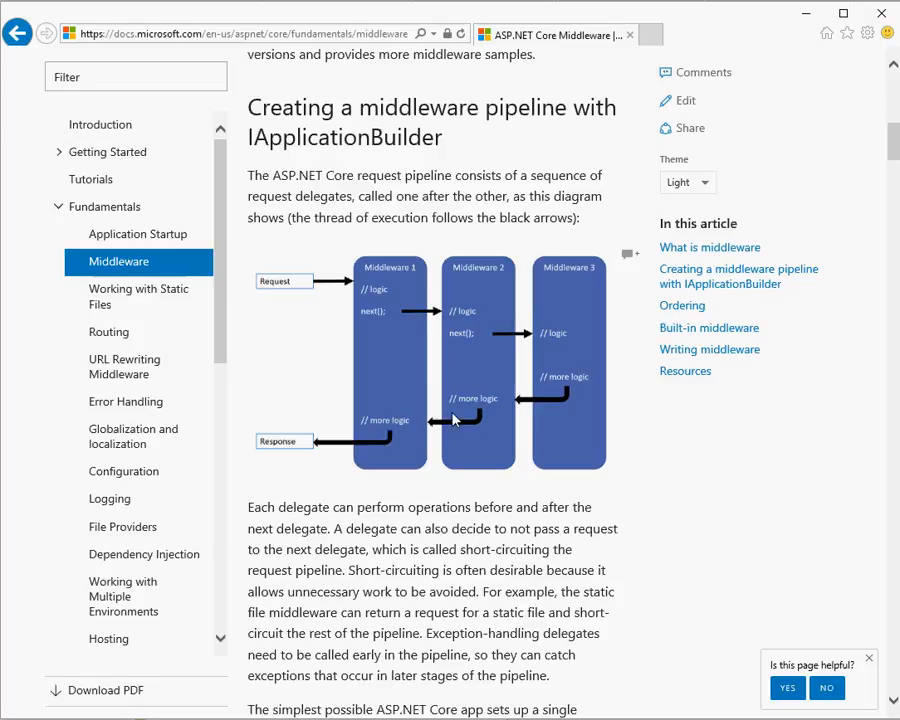
mouse_move(444, 370)
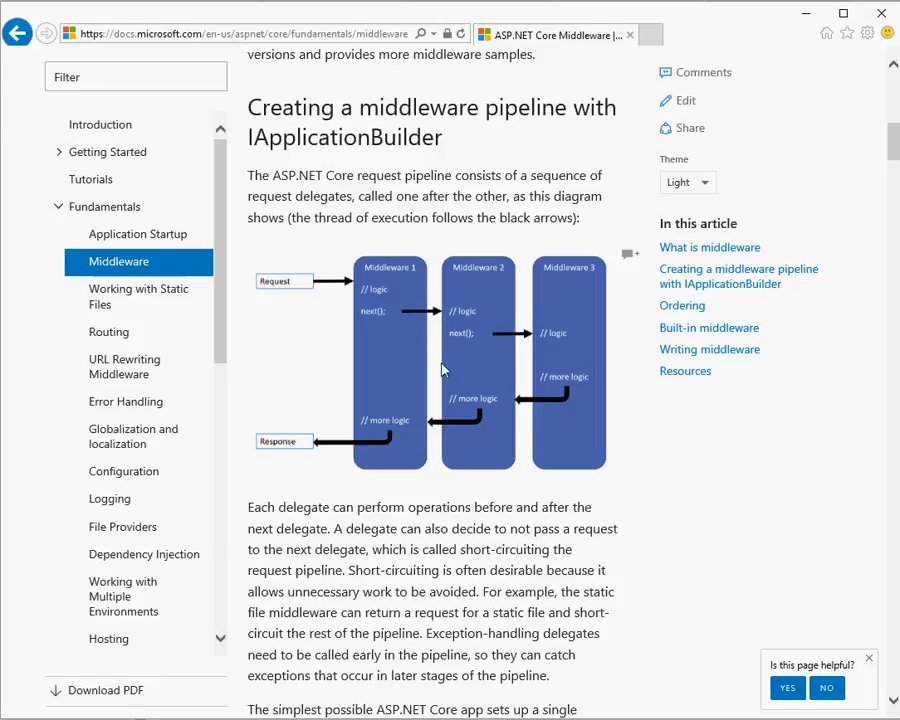
mouse_move(480, 416)
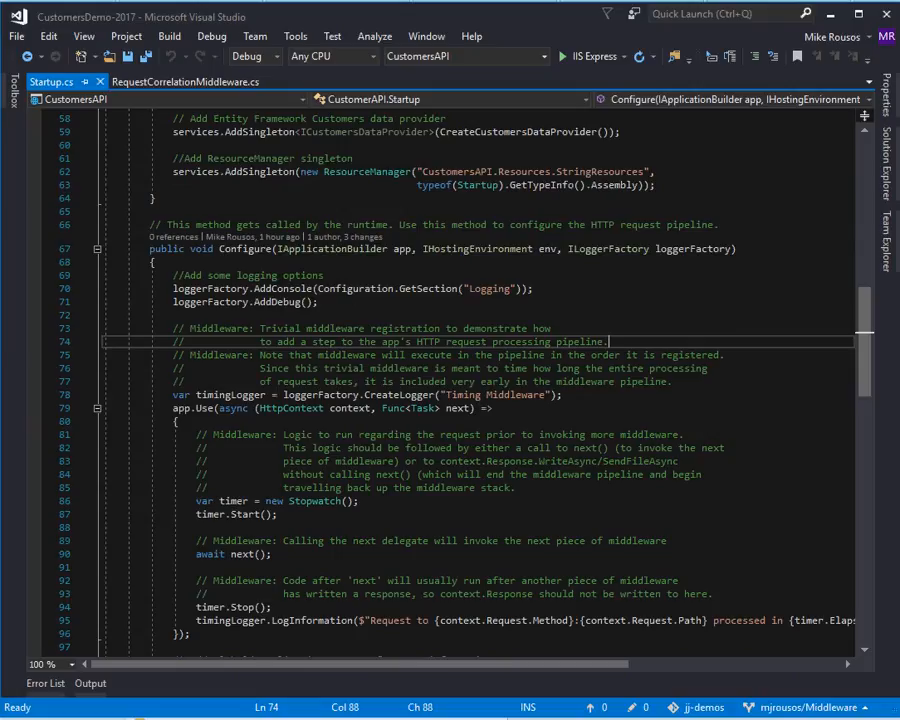
Step: Scroll Startup.cs's Configure method to show the localization, static files, correlation, MVC and Swagger registrations
scroll("up", 3)
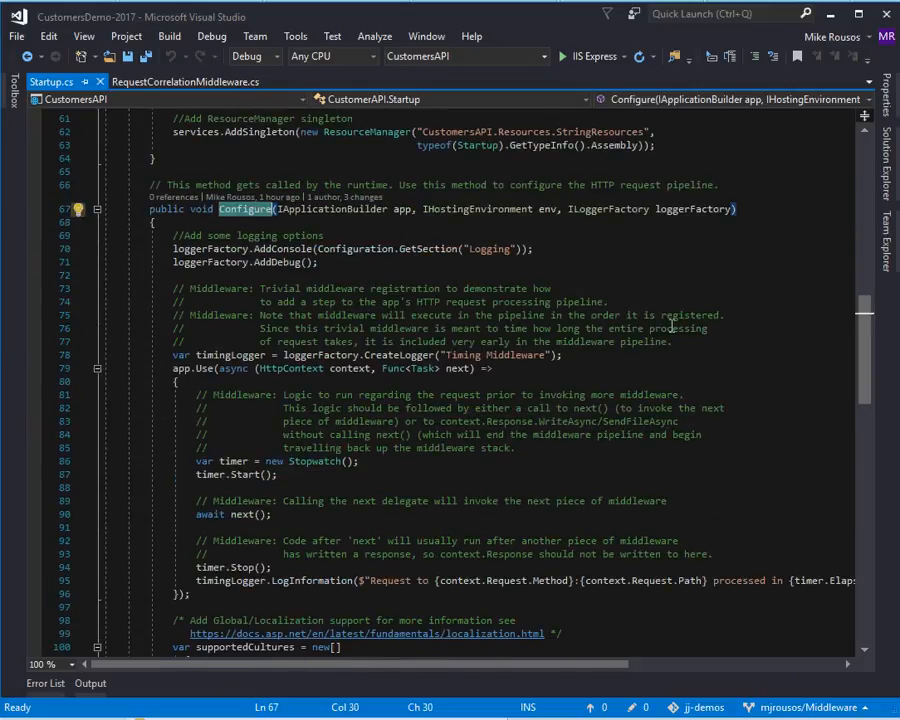
scroll("down", 3)
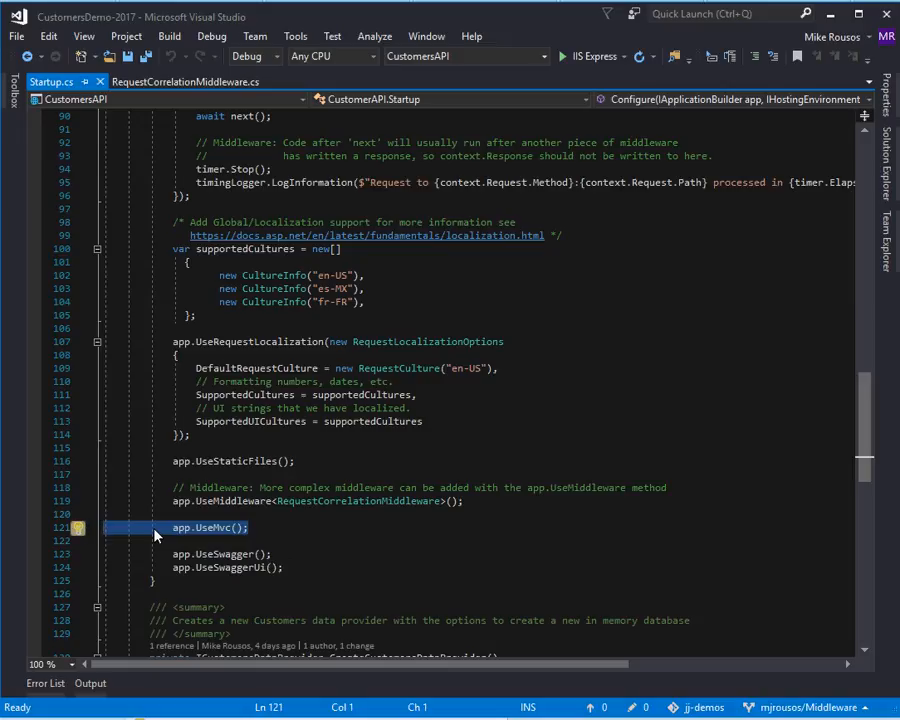
double_click(224, 553)
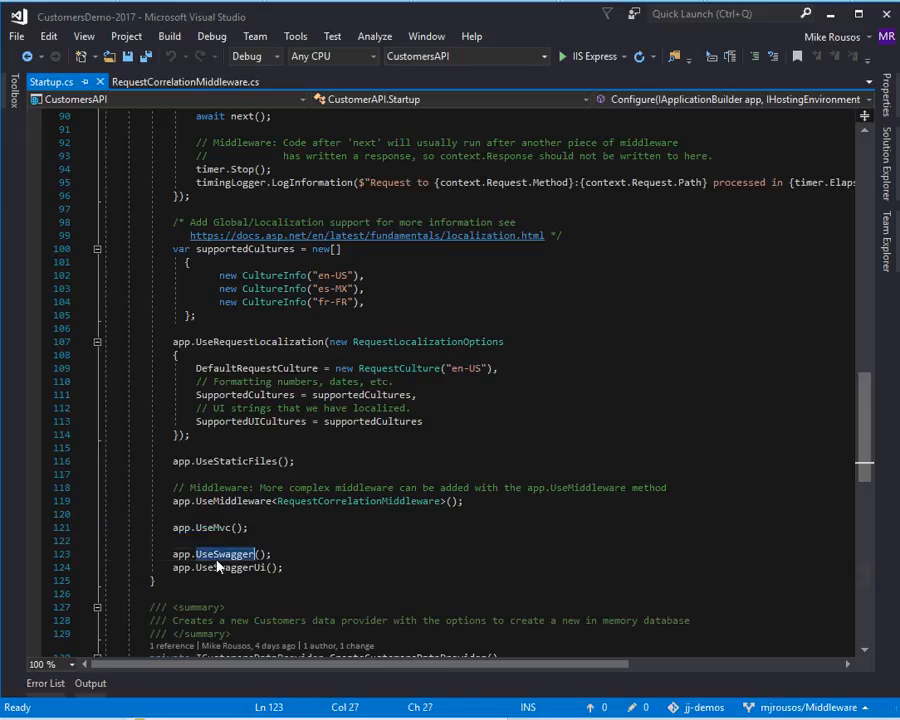
left_click(221, 553)
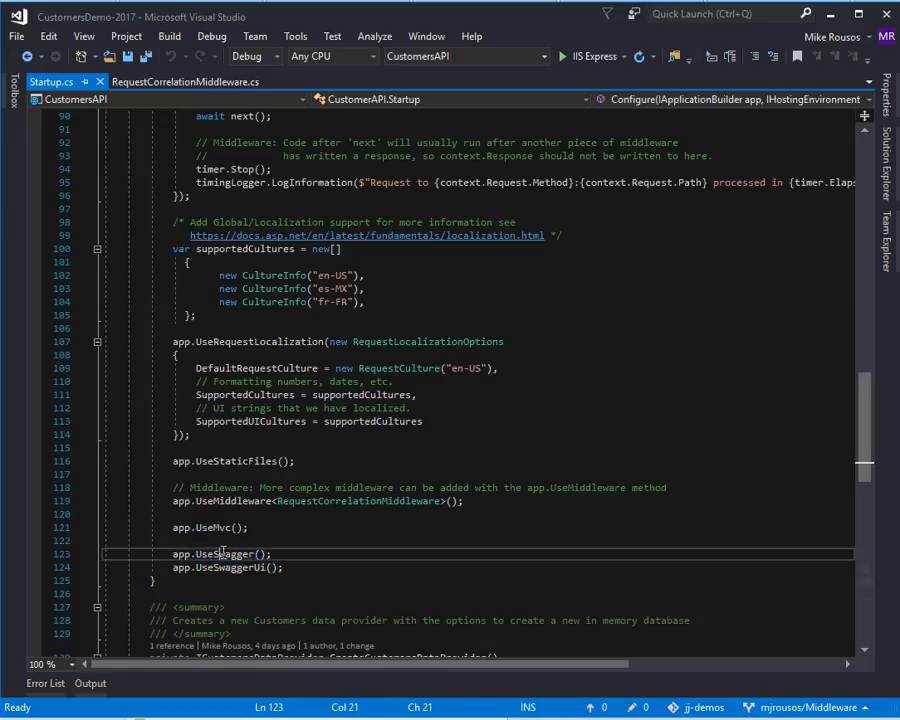
double_click(225, 553)
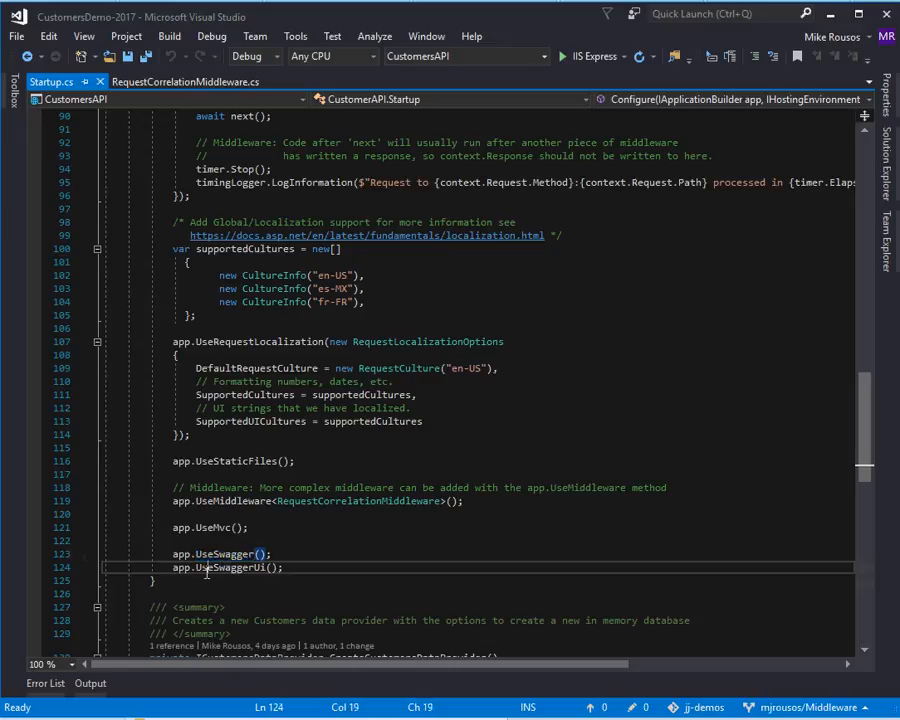
double_click(230, 567)
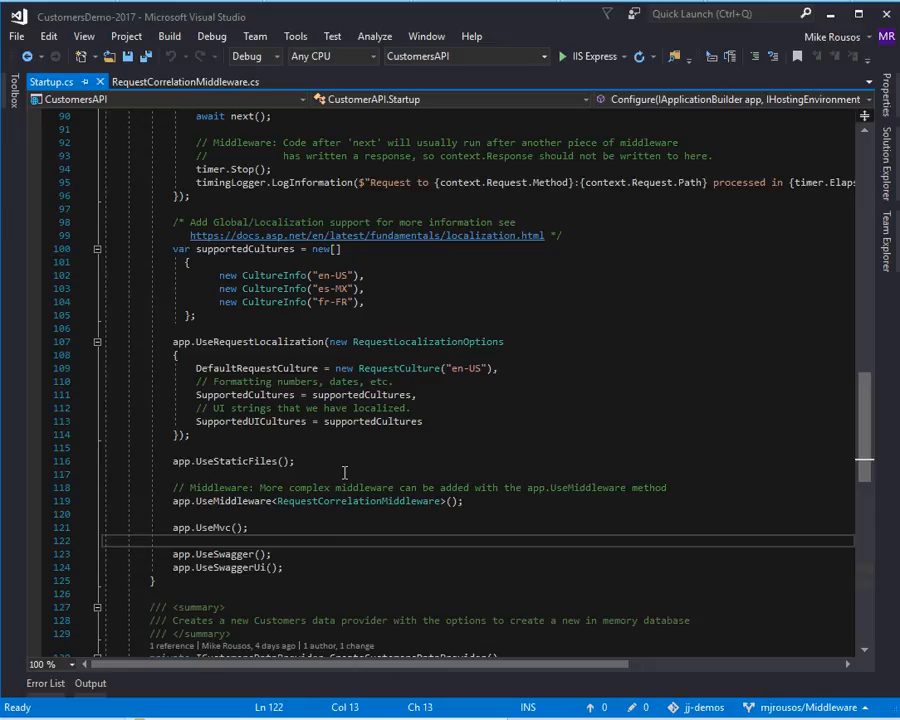
double_click(240, 461)
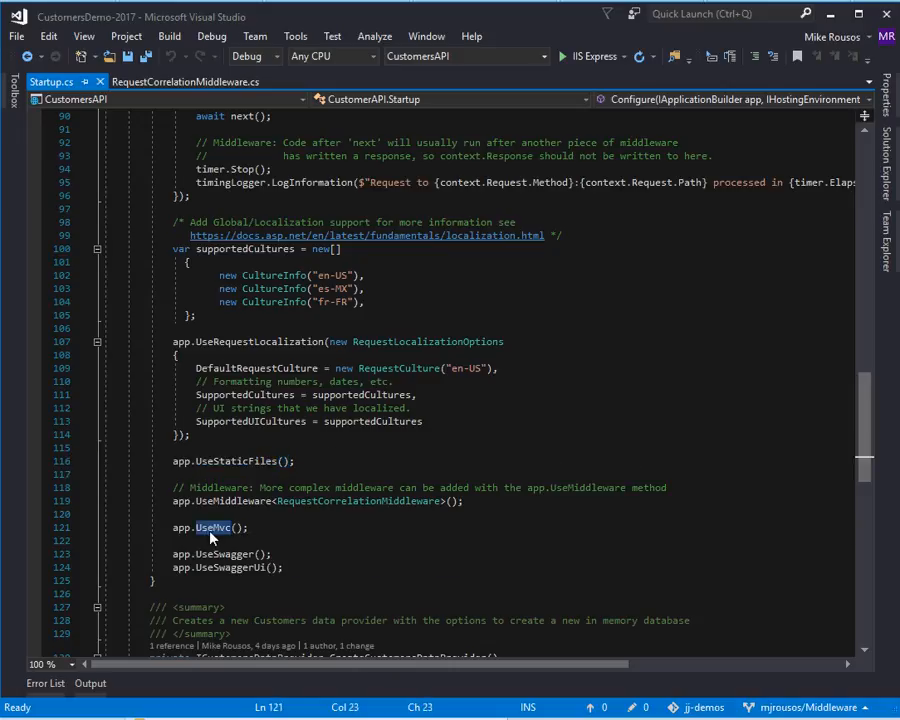
double_click(213, 527)
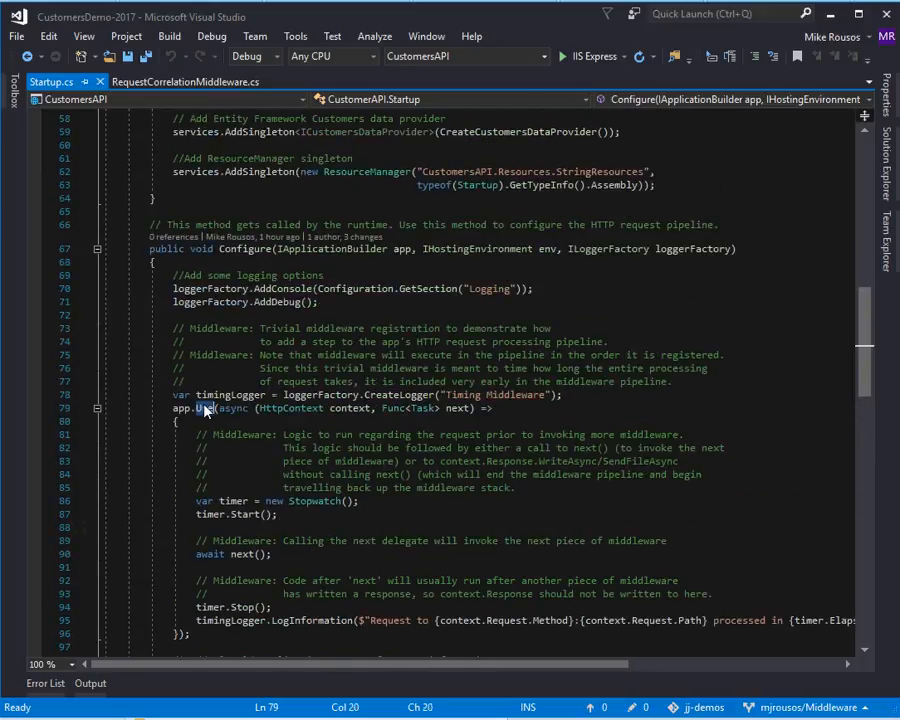
double_click(200, 407)
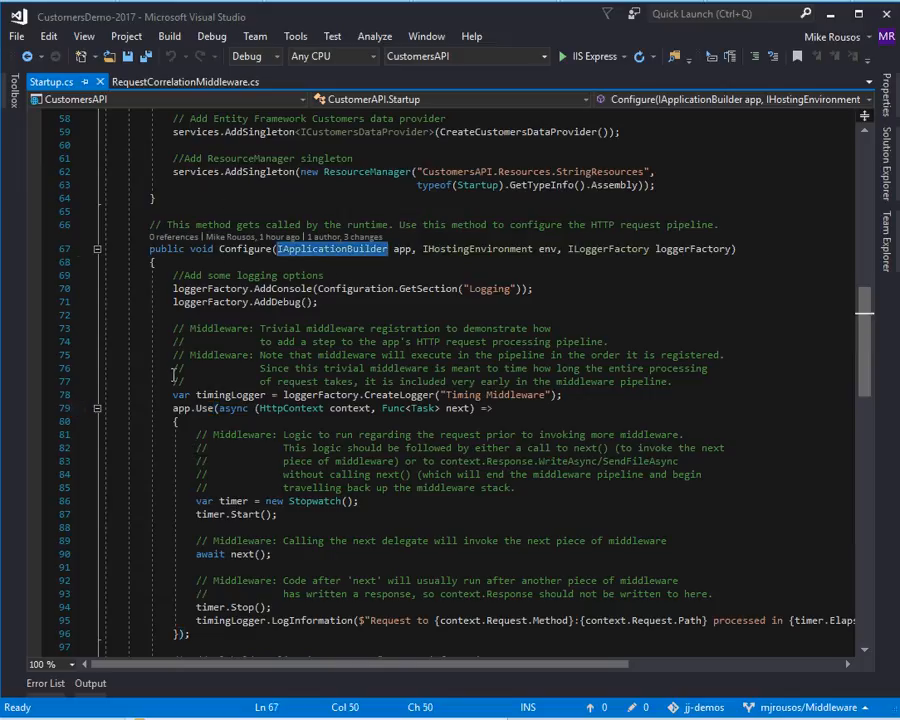
mouse_move(207, 407)
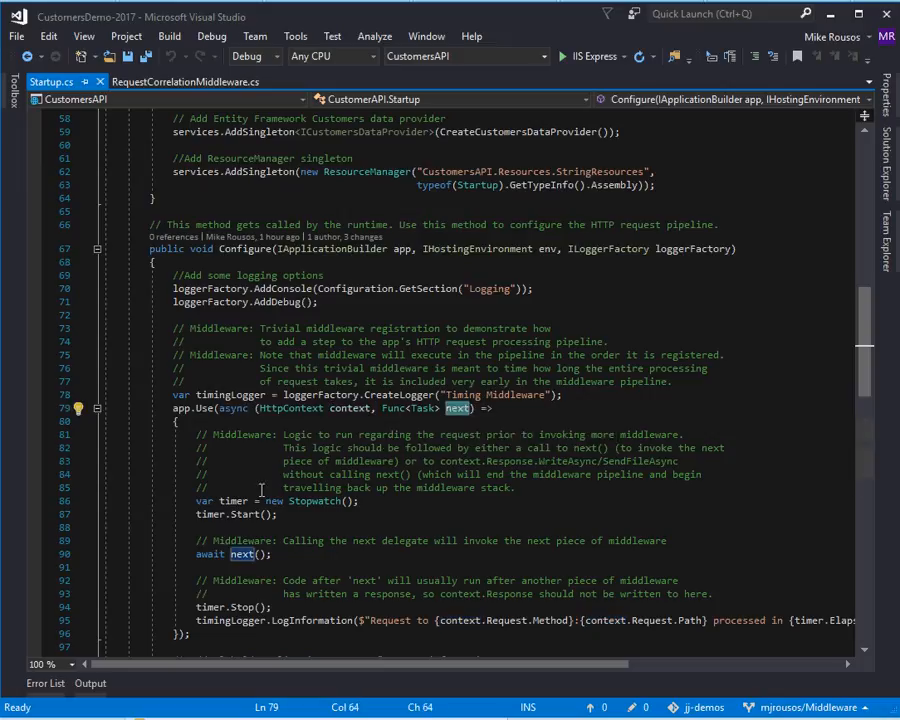
mouse_move(377, 561)
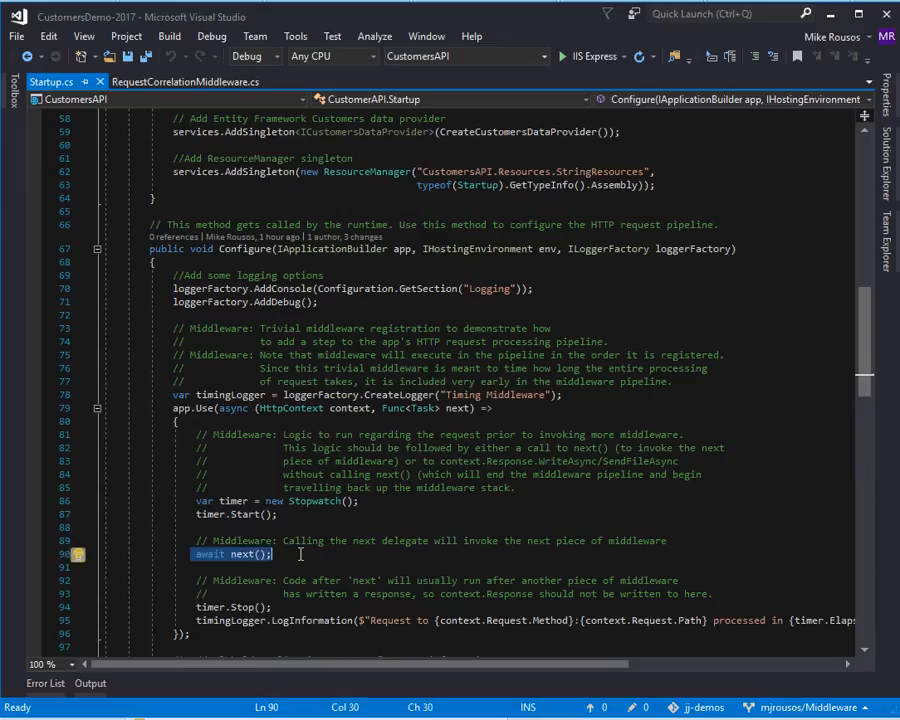
mouse_move(235, 567)
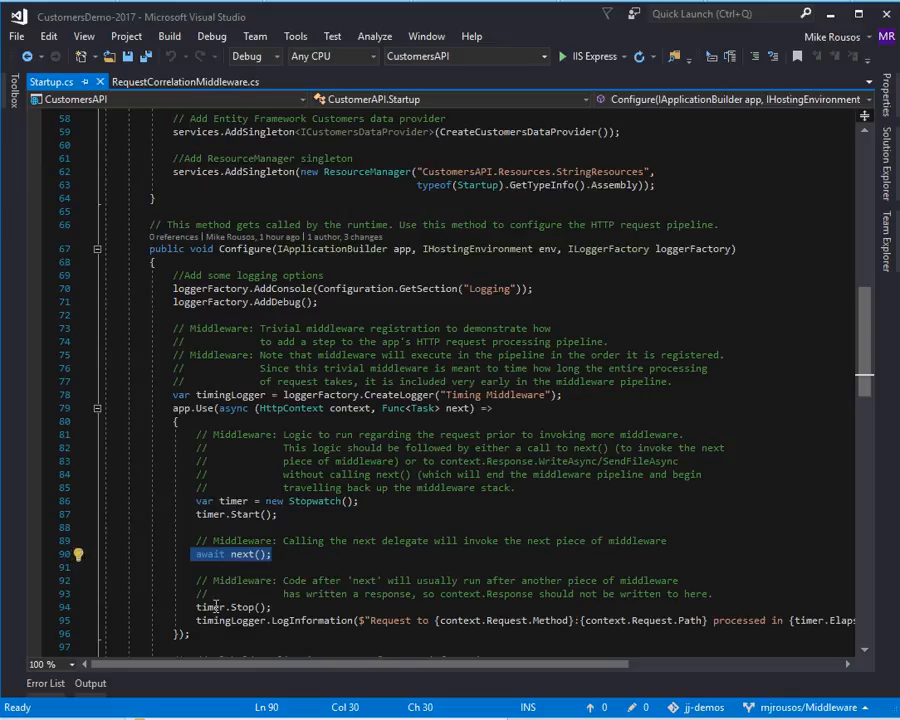
scroll("down", 3)
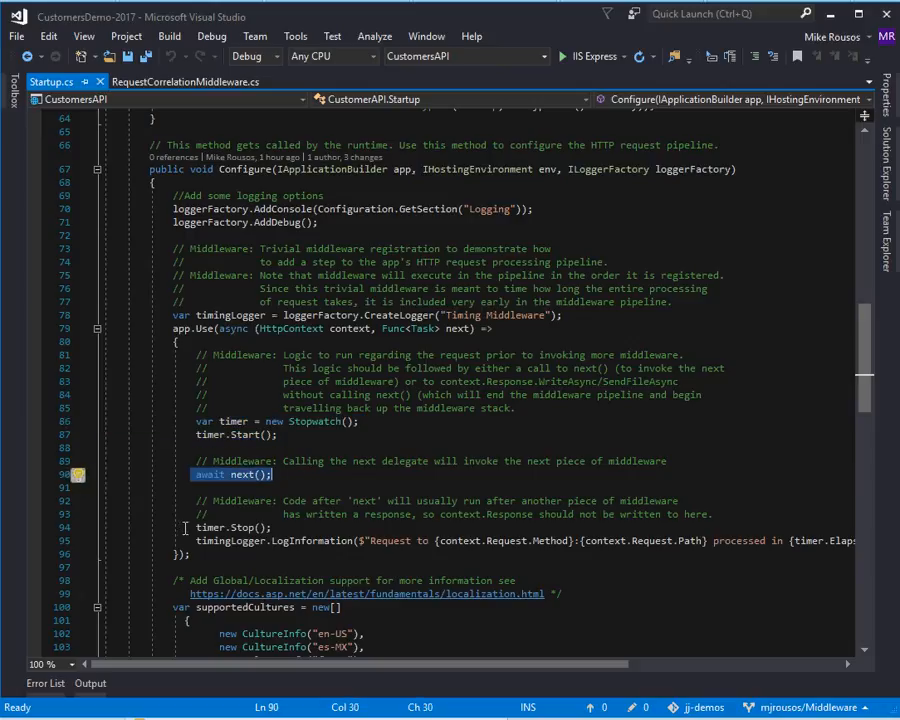
double_click(230, 540)
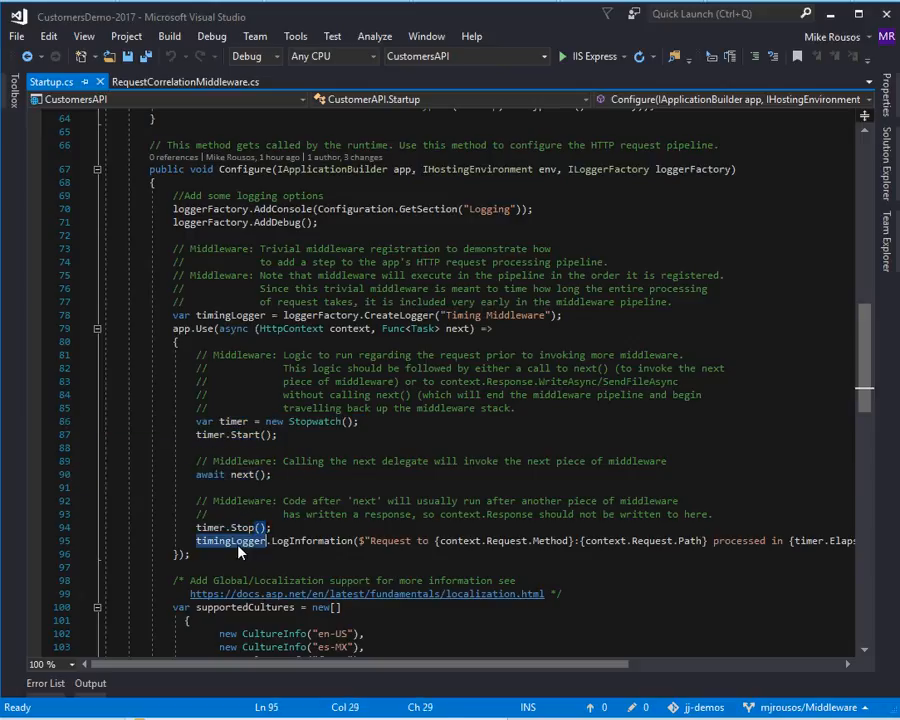
double_click(308, 540)
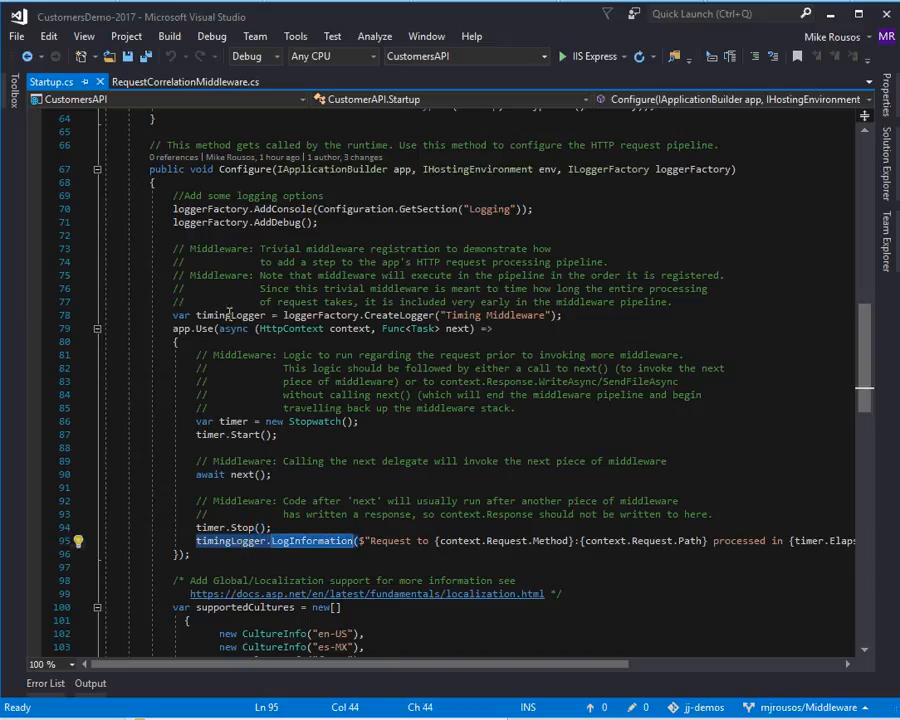
mouse_move(321, 527)
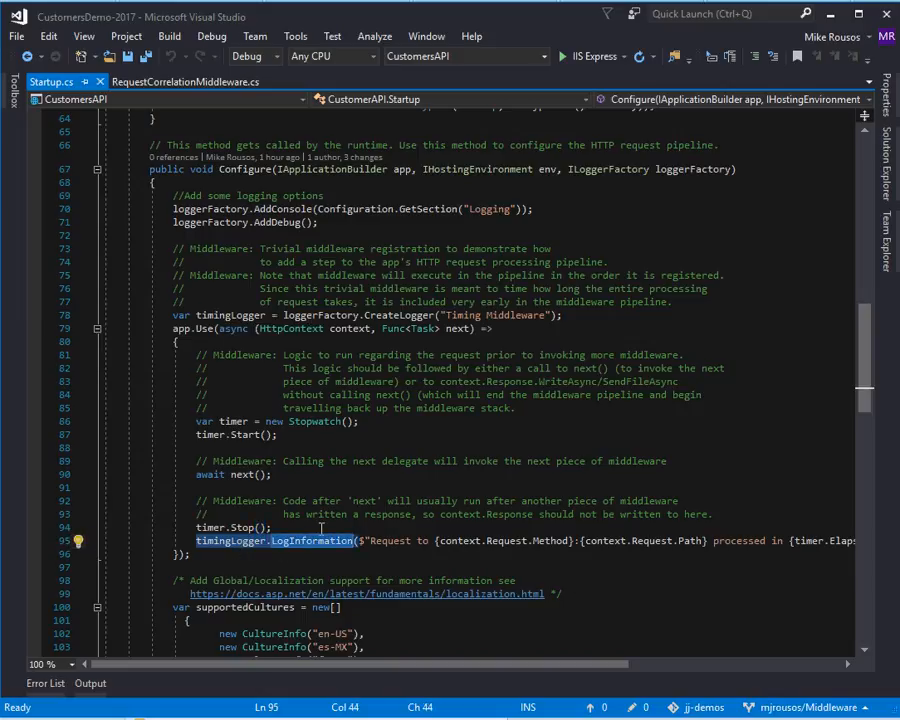
double_click(392, 540)
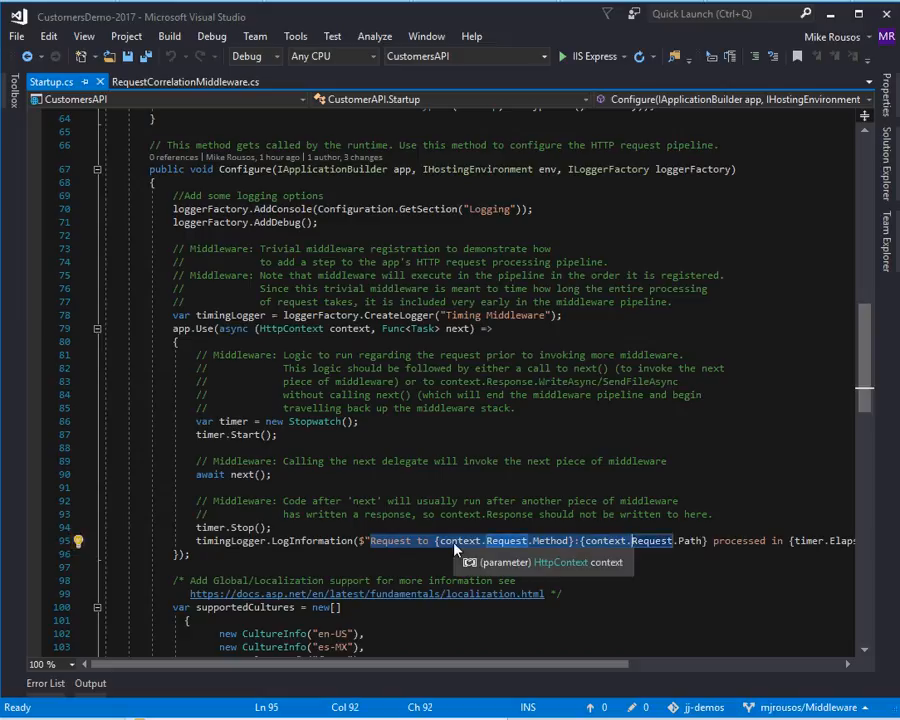
scroll("right", 3)
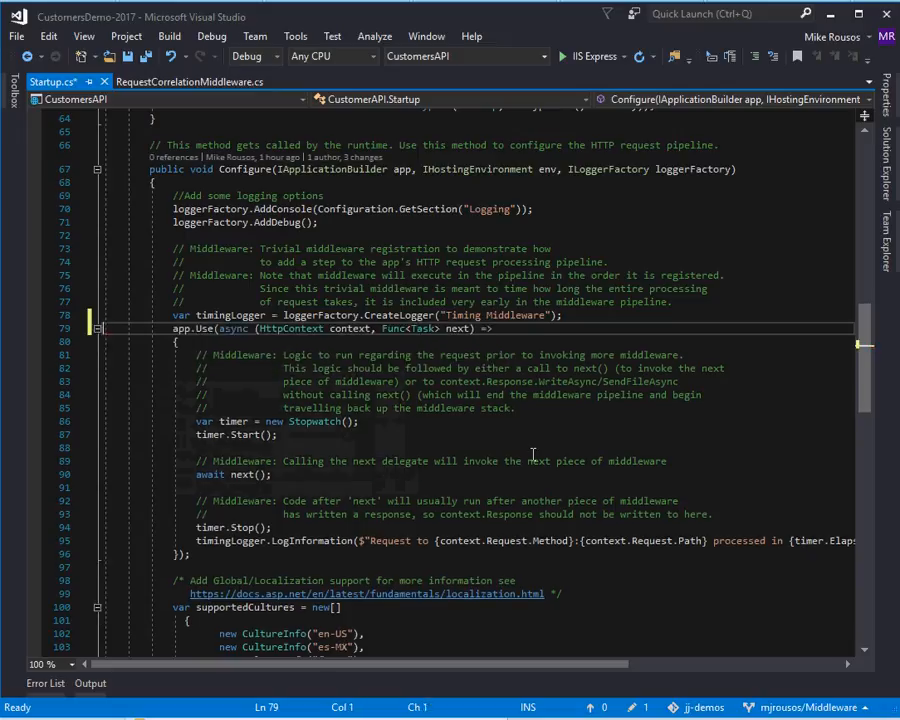
key("Ctrl+s")
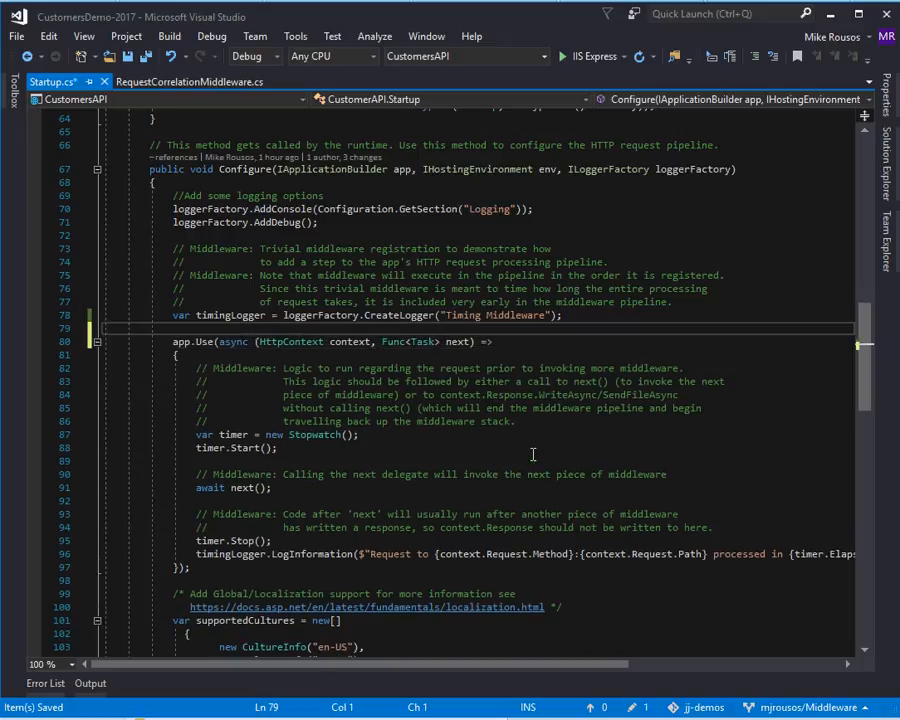
type("app.")
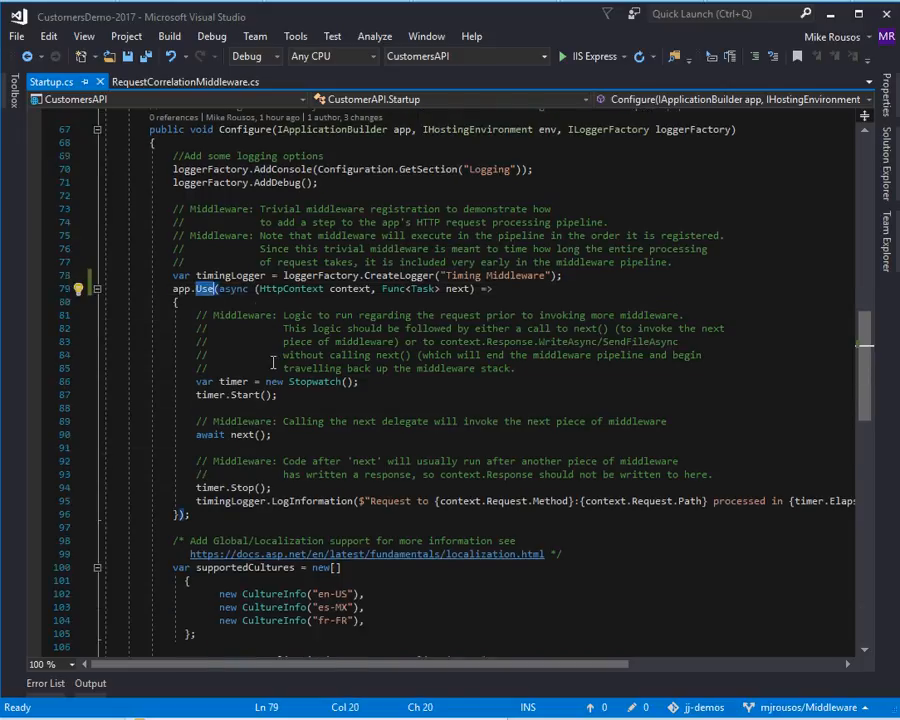
Step: Scroll to app.UseMiddleware<RequestCorrelationMiddleware>() and select the RequestCorrelationMiddleware type name
scroll("down", 3)
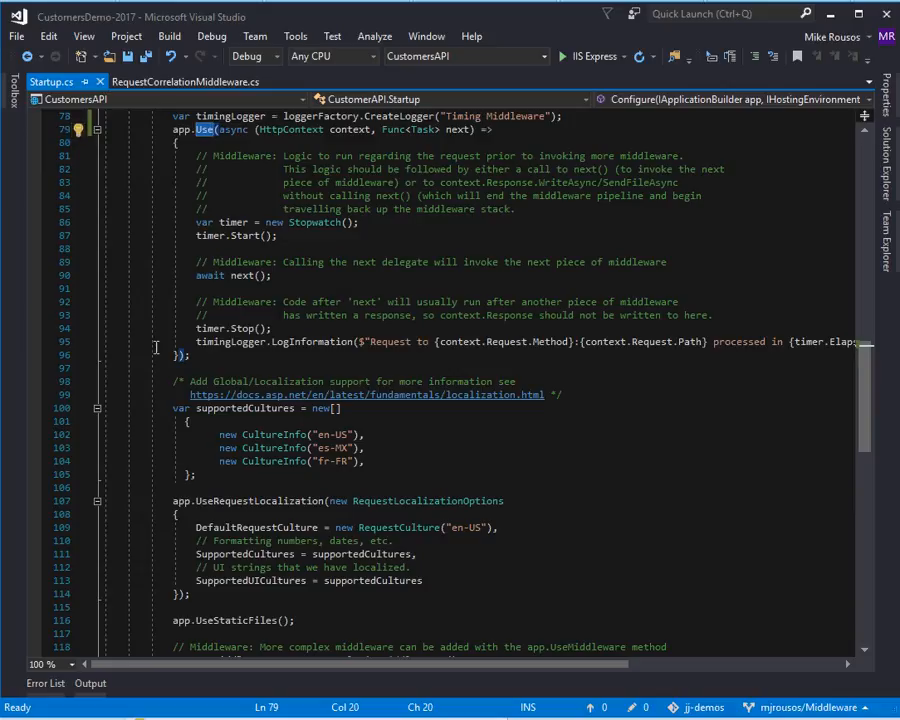
scroll("down", 3)
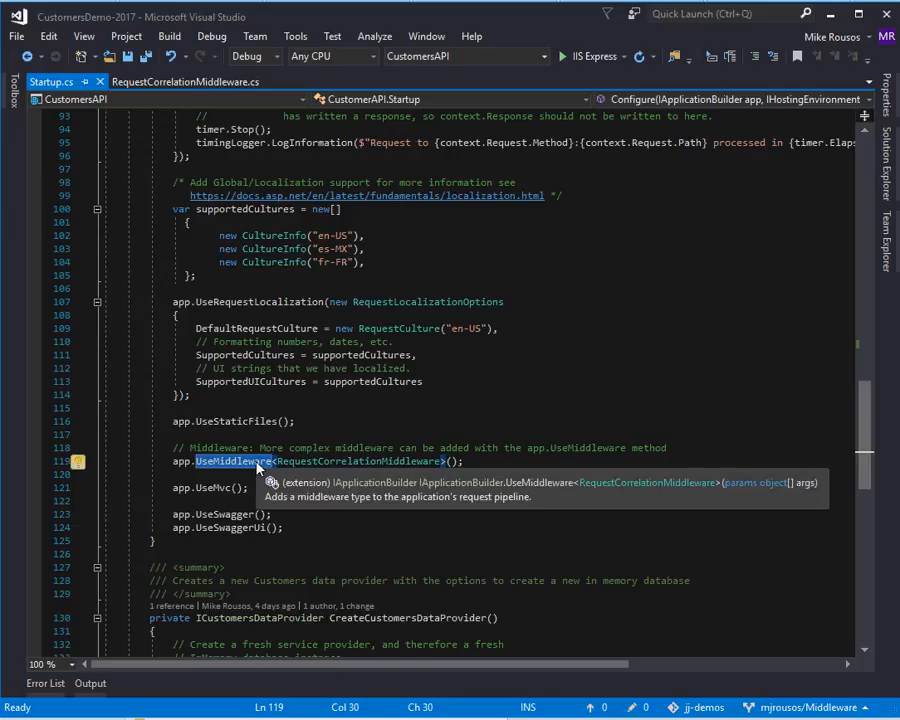
double_click(360, 462)
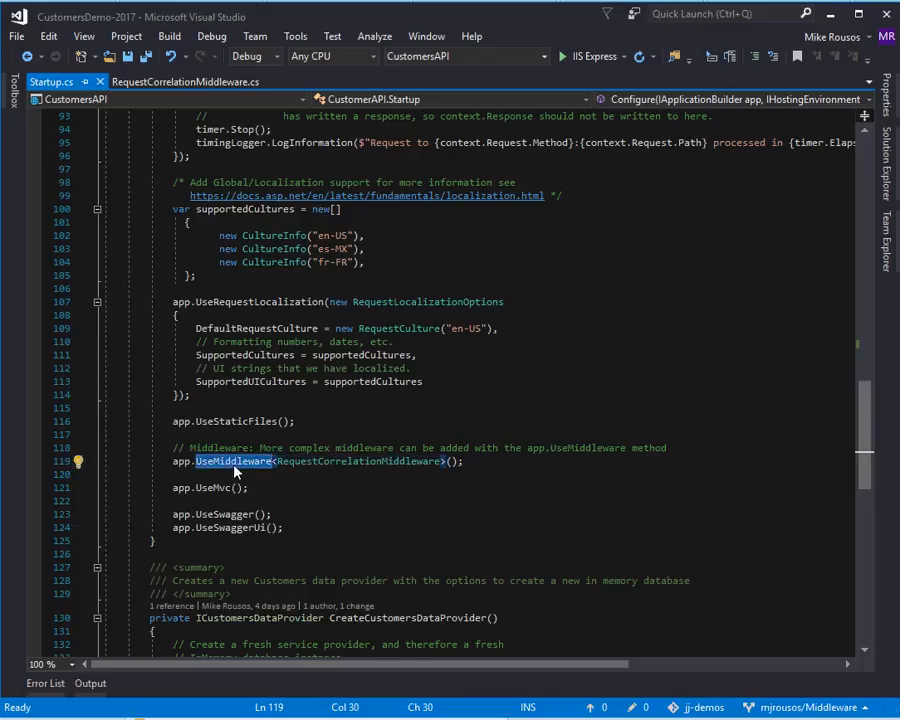
double_click(360, 461)
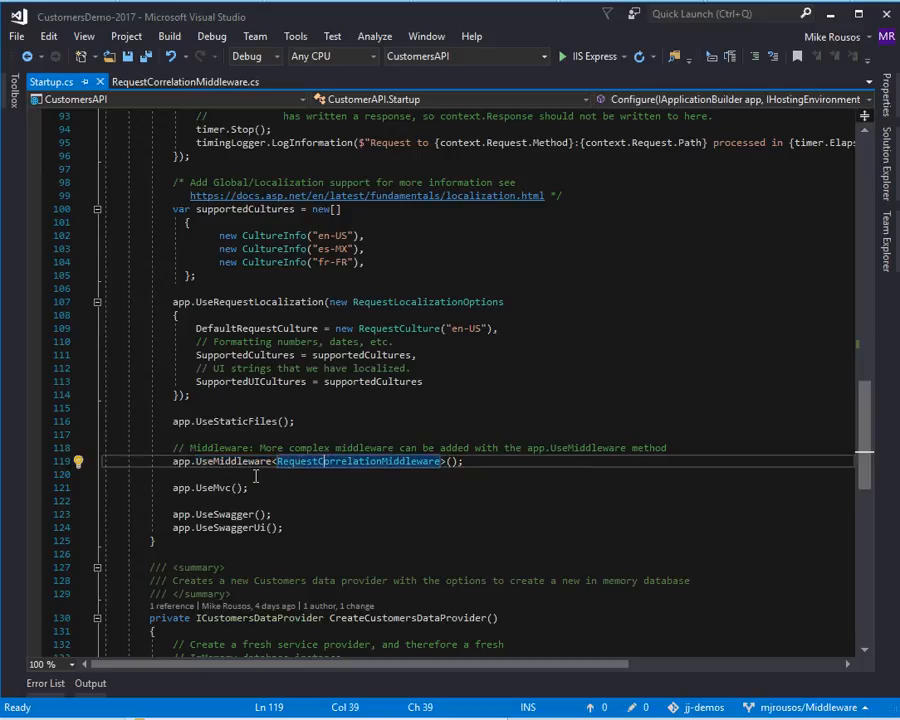
double_click(360, 461)
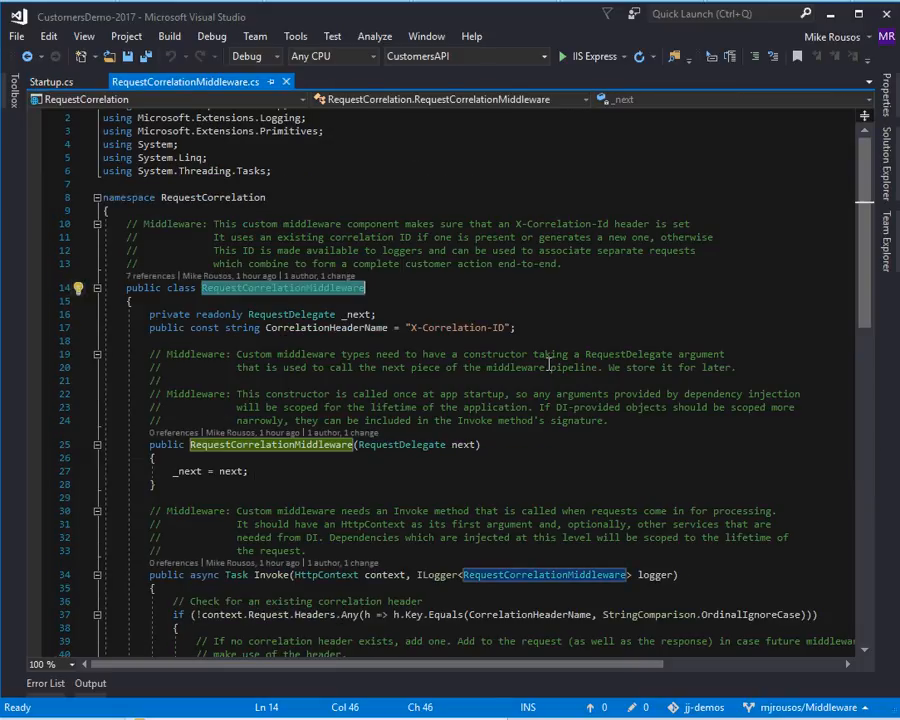
scroll("down", 3)
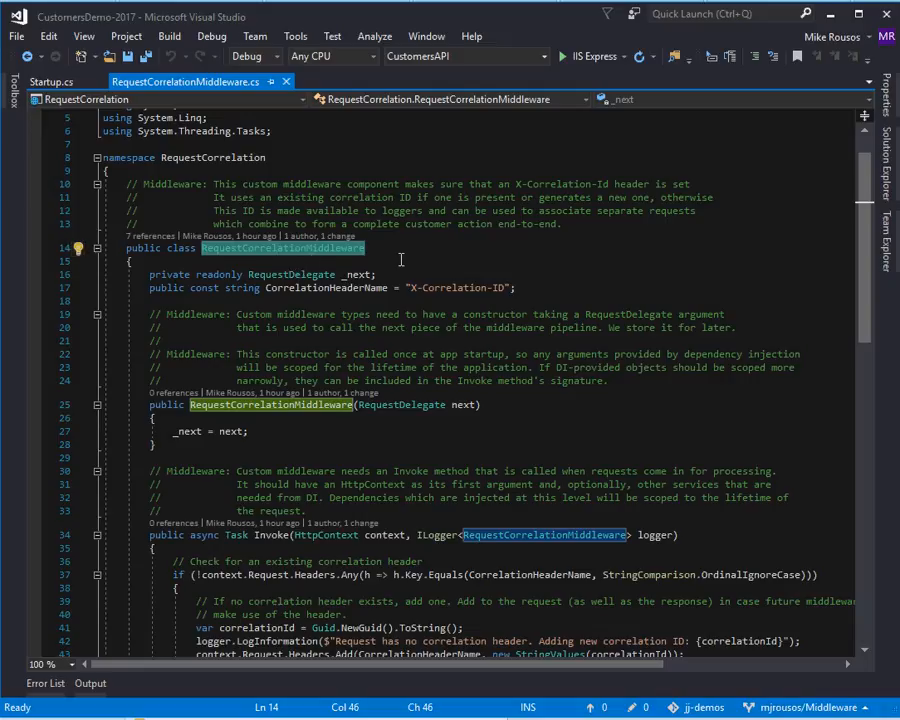
left_click(270, 405)
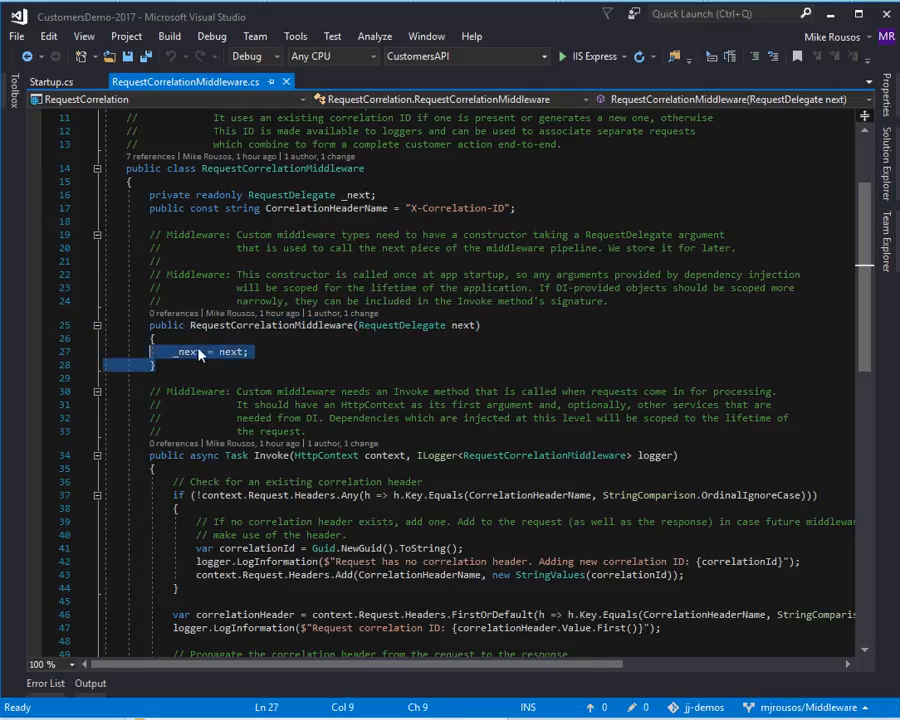
left_click(358, 358)
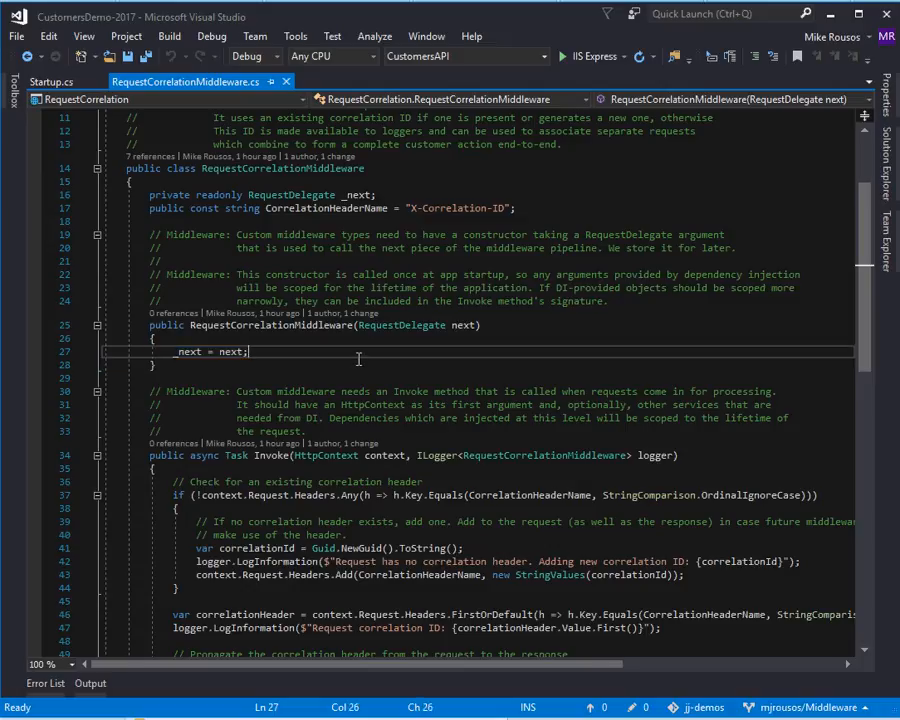
mouse_move(358, 354)
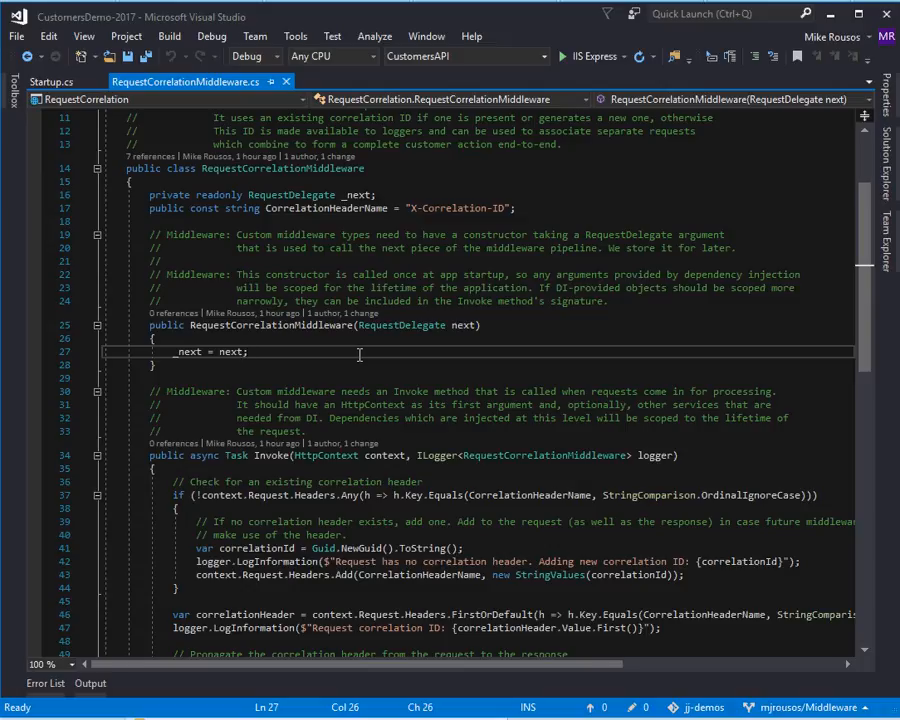
scroll("down", 3)
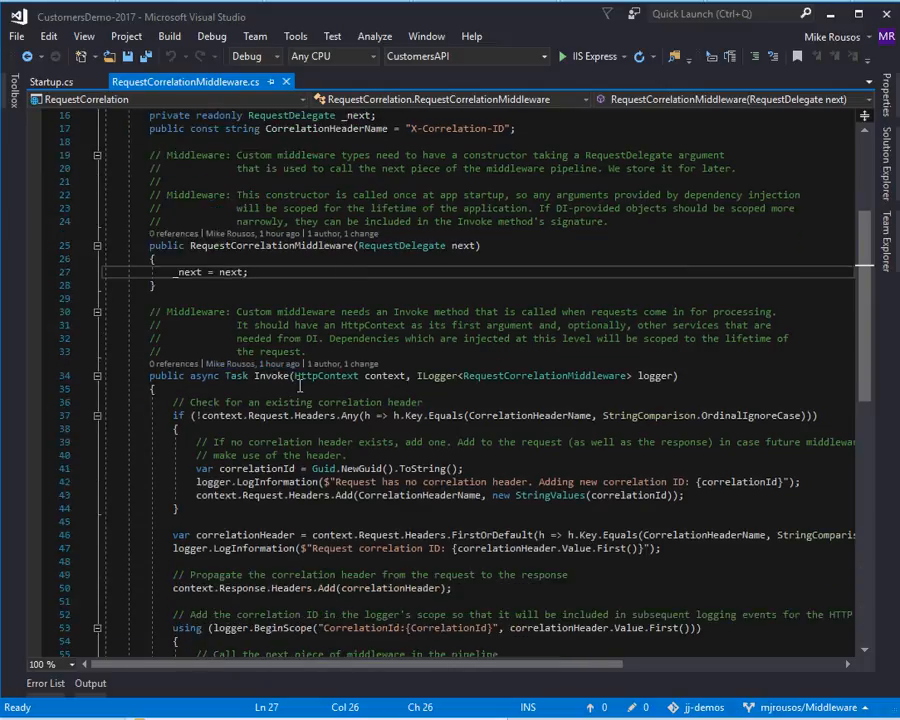
double_click(270, 375)
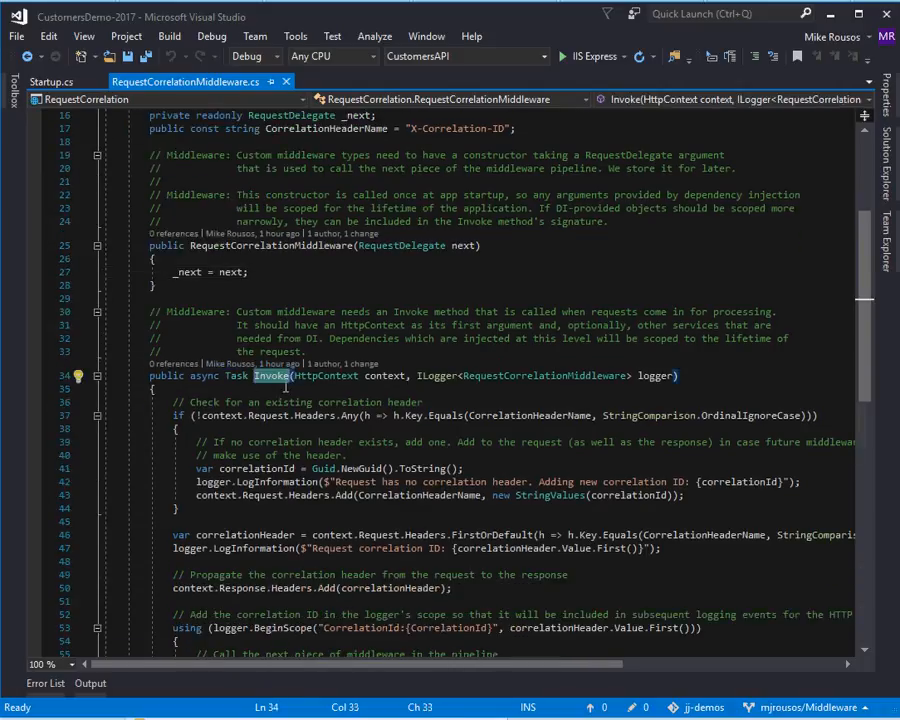
double_click(385, 375)
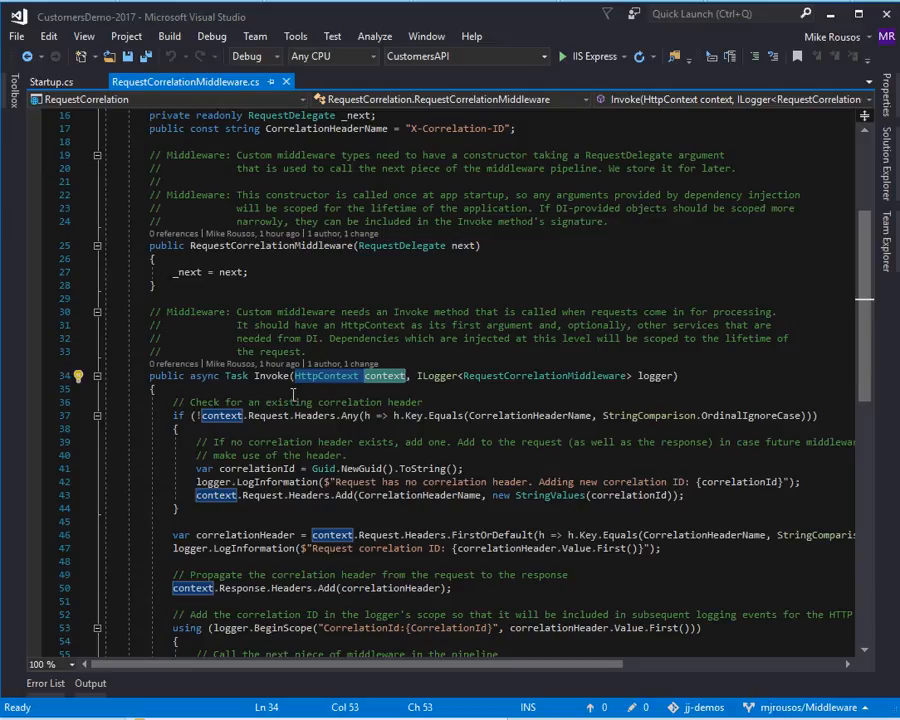
left_click(272, 375)
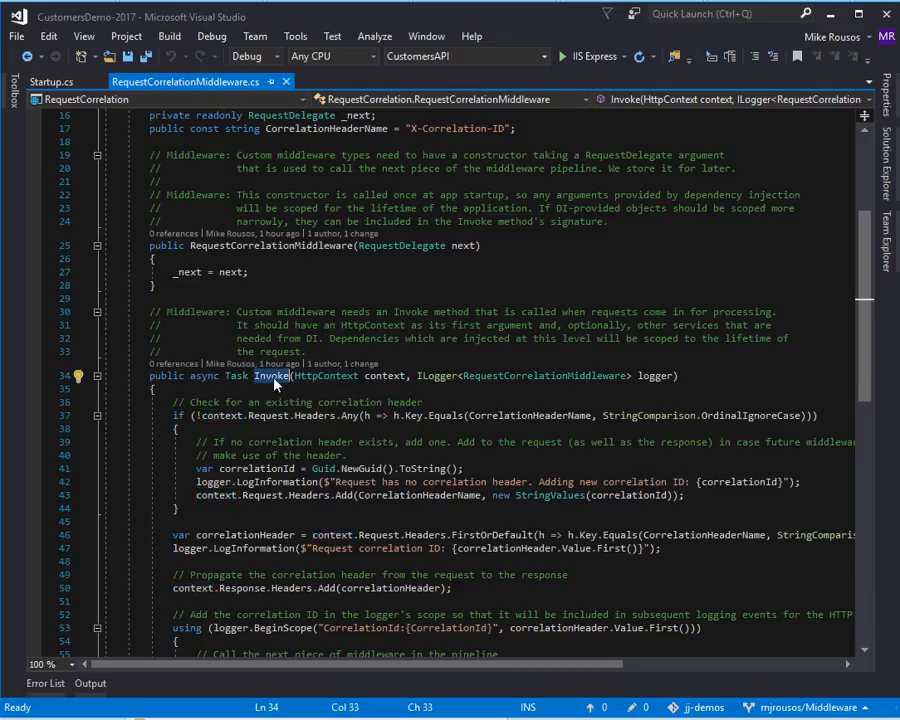
double_click(272, 376)
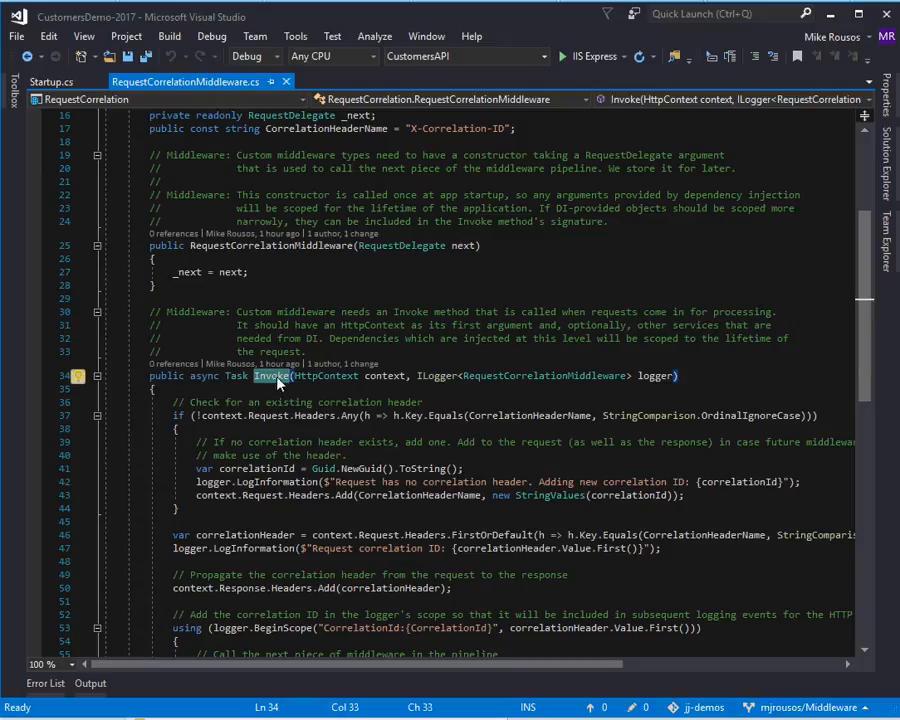
mouse_move(353, 424)
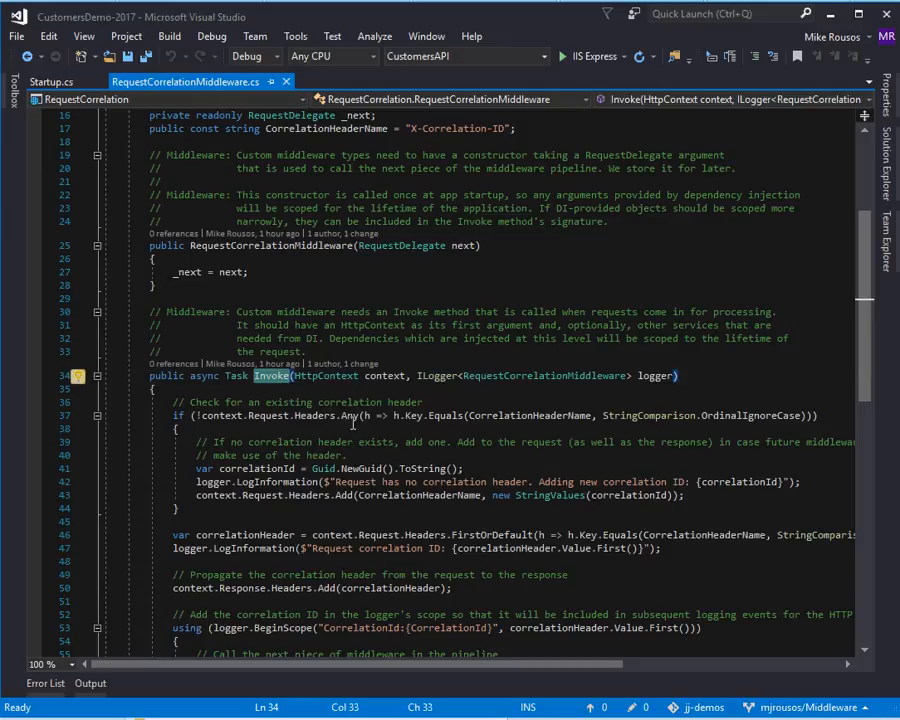
scroll("down", 3)
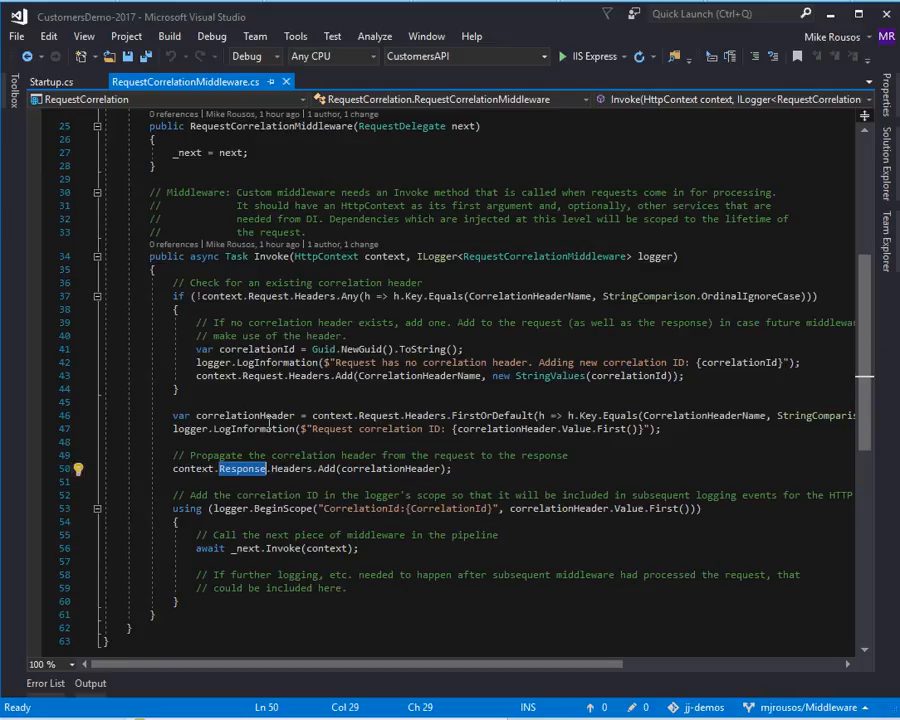
mouse_move(287, 340)
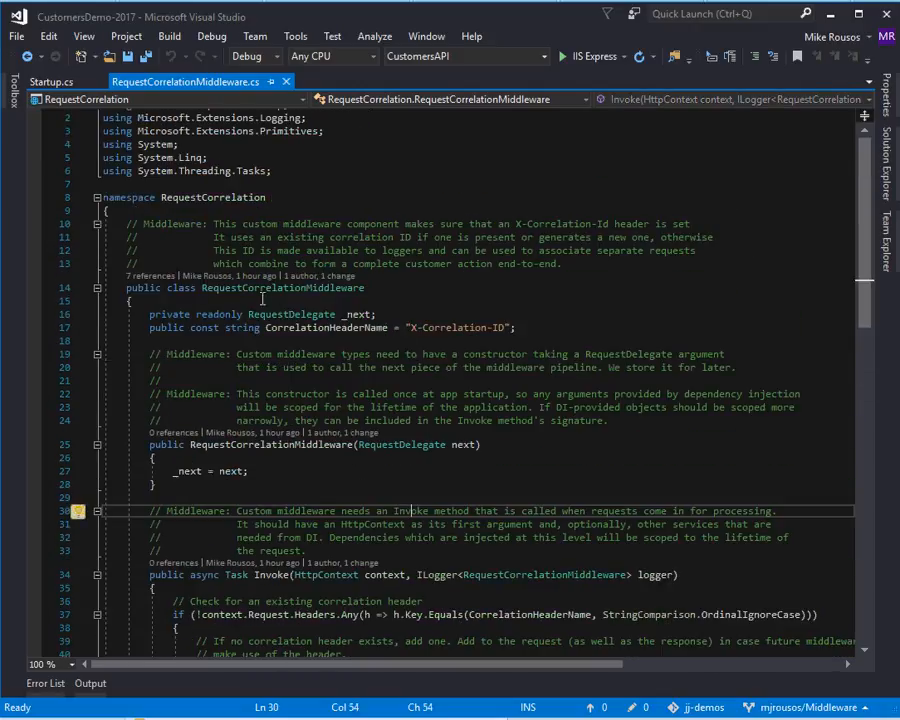
double_click(283, 287)
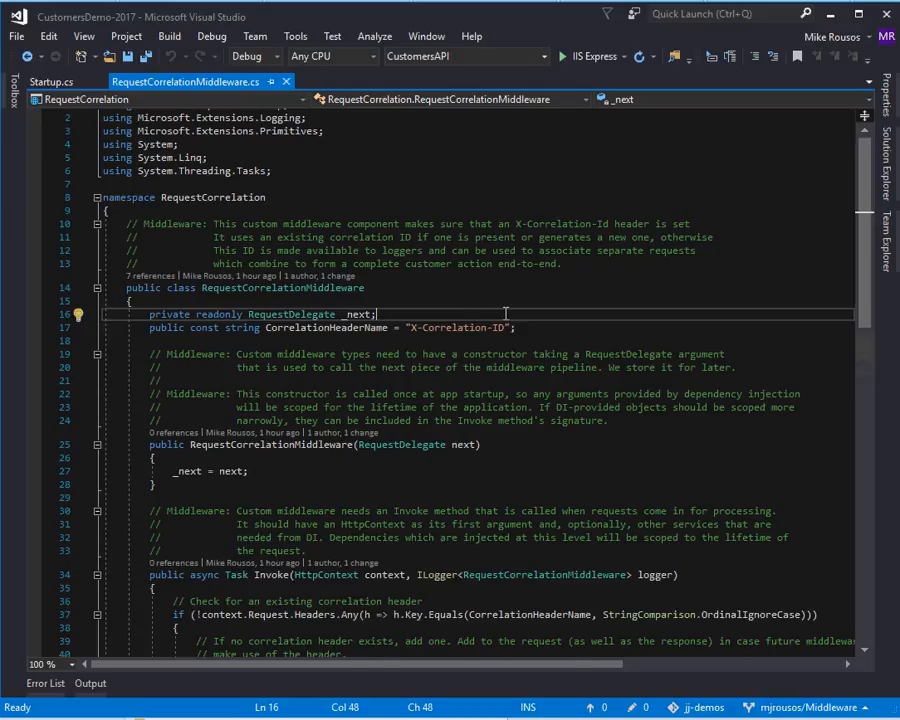
scroll("down", 3)
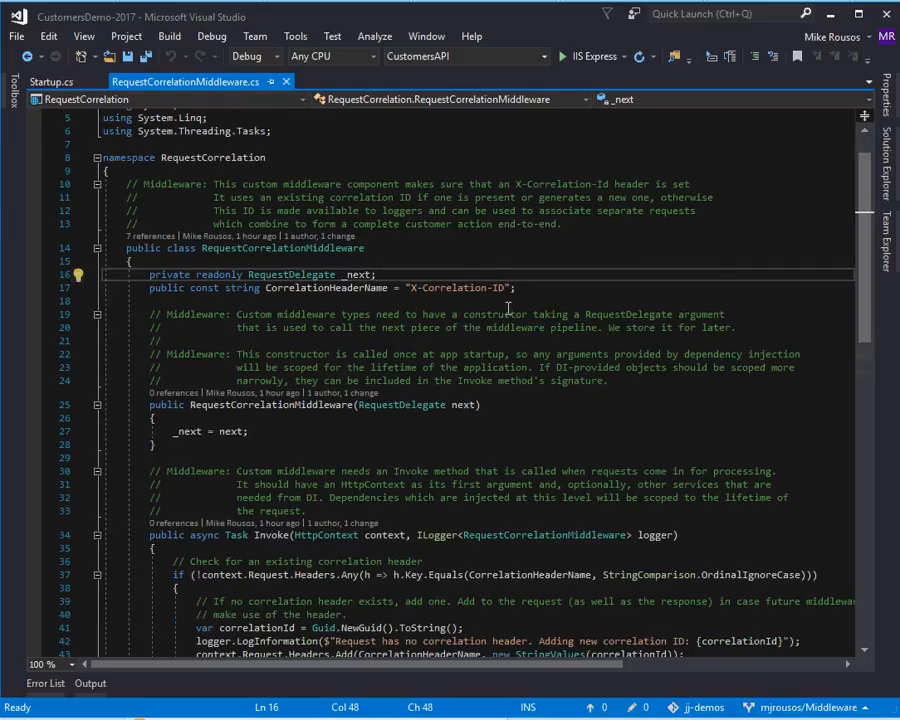
scroll("down", 3)
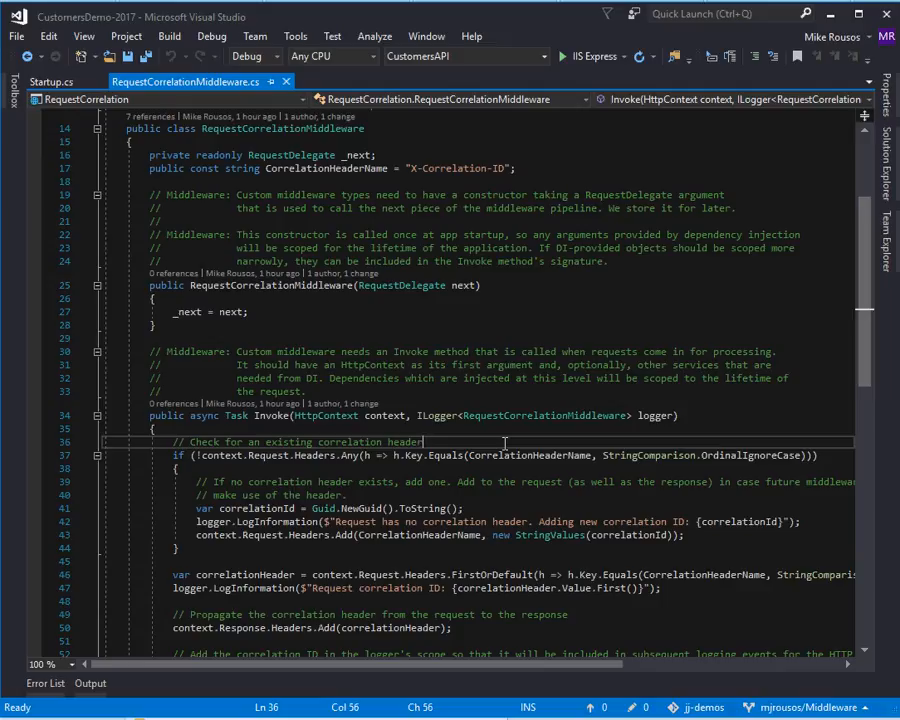
mouse_move(430, 481)
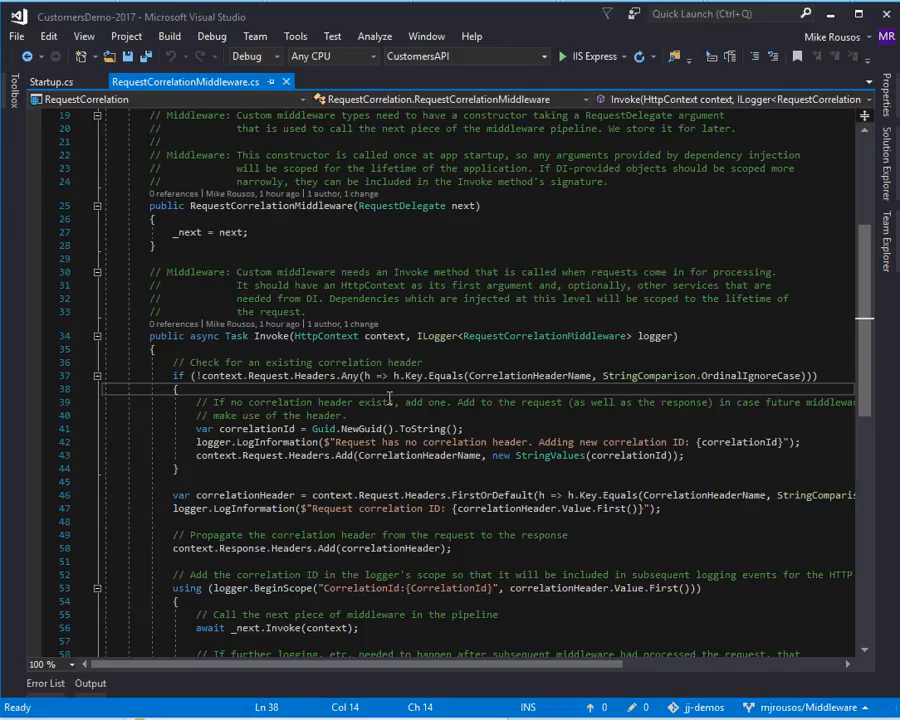
scroll("up", 3)
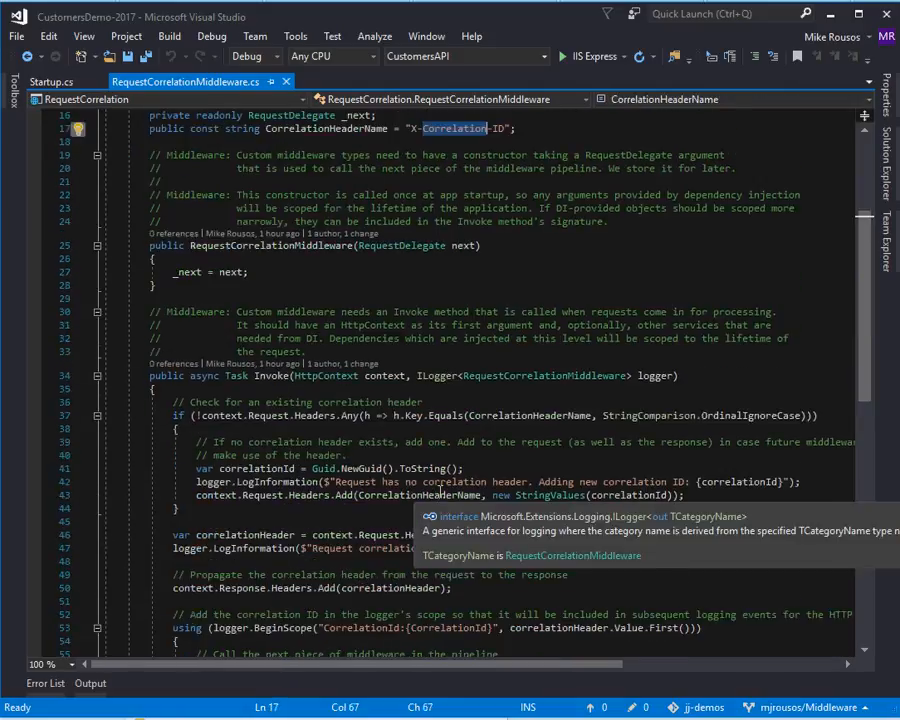
scroll("down", 3)
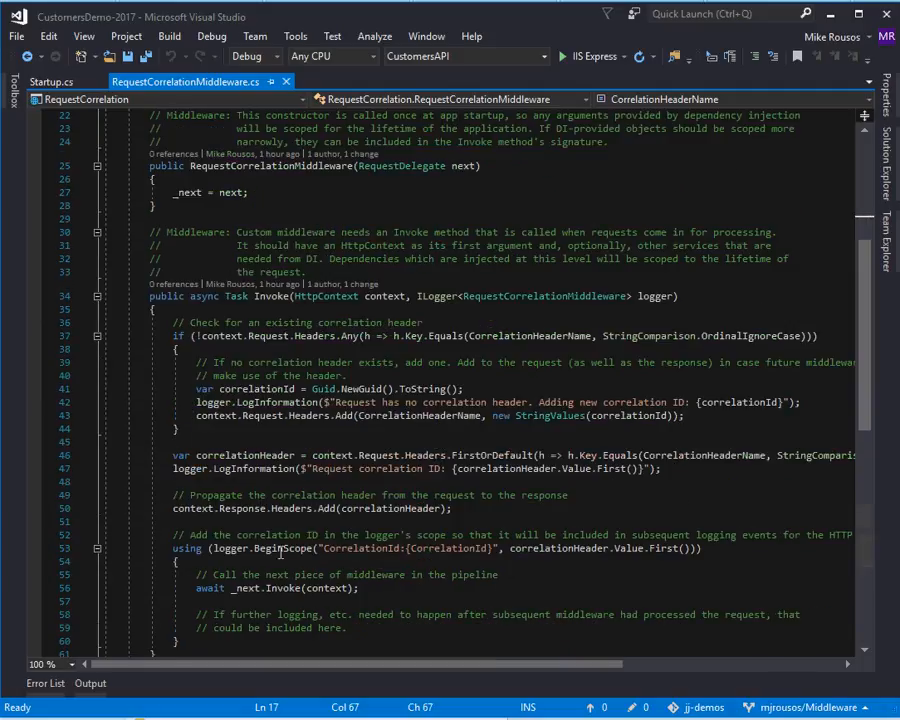
double_click(277, 548)
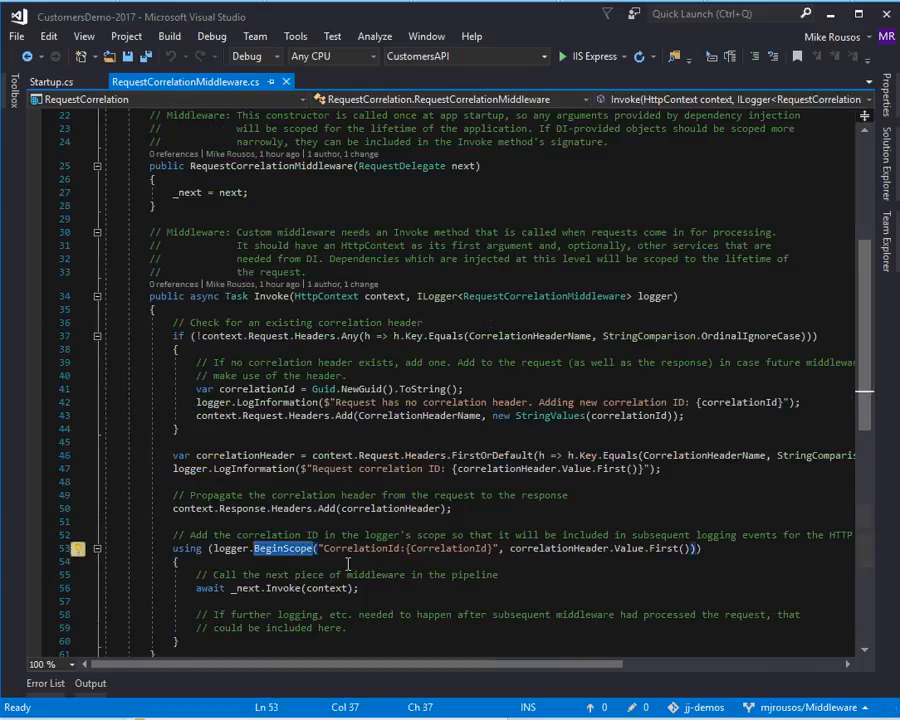
left_click(228, 588)
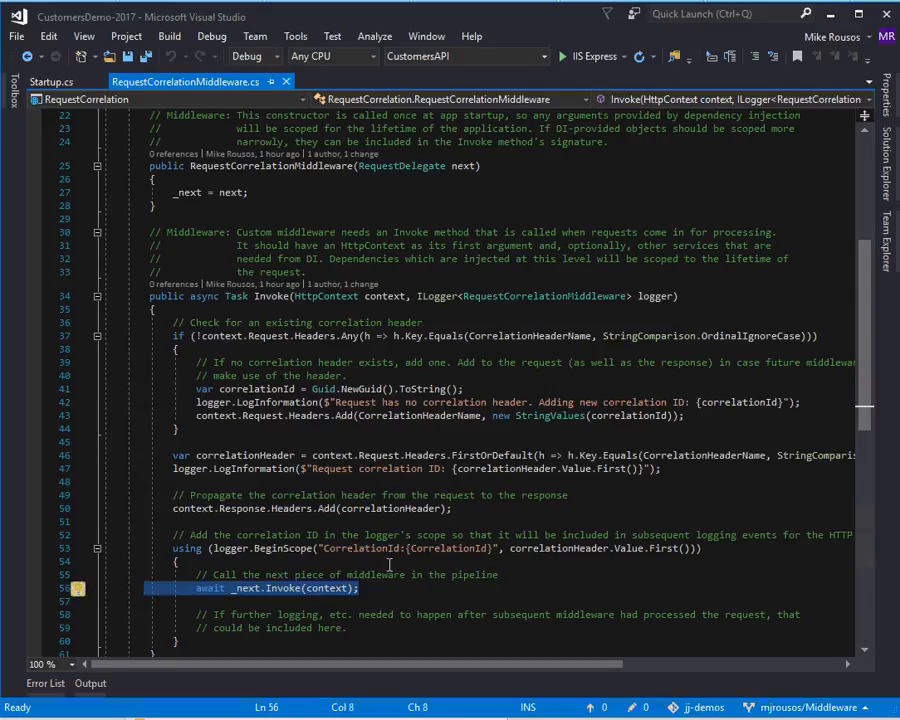
double_click(360, 548)
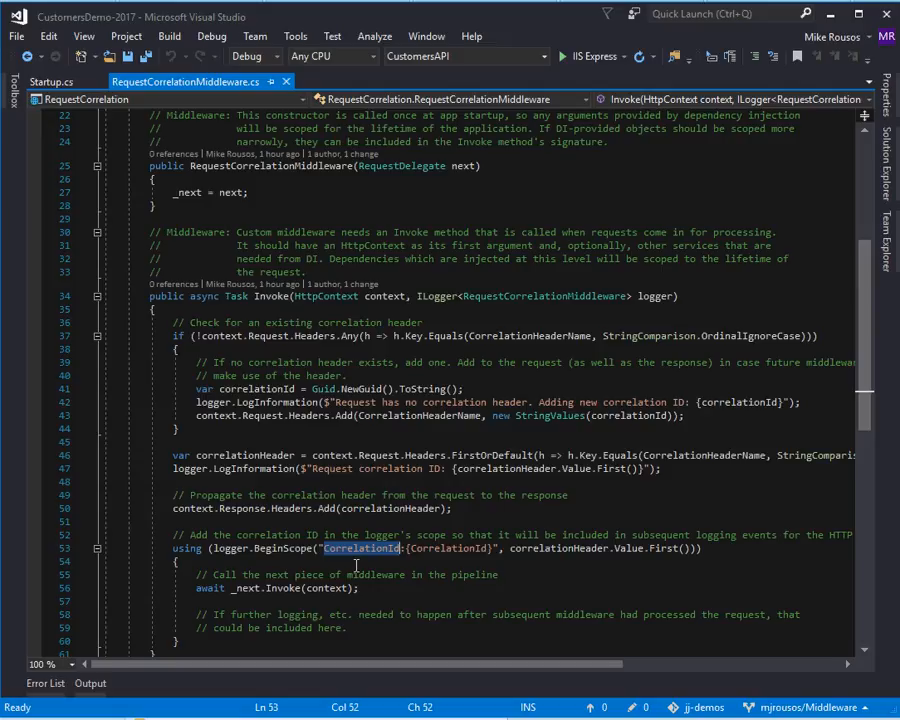
mouse_move(340, 322)
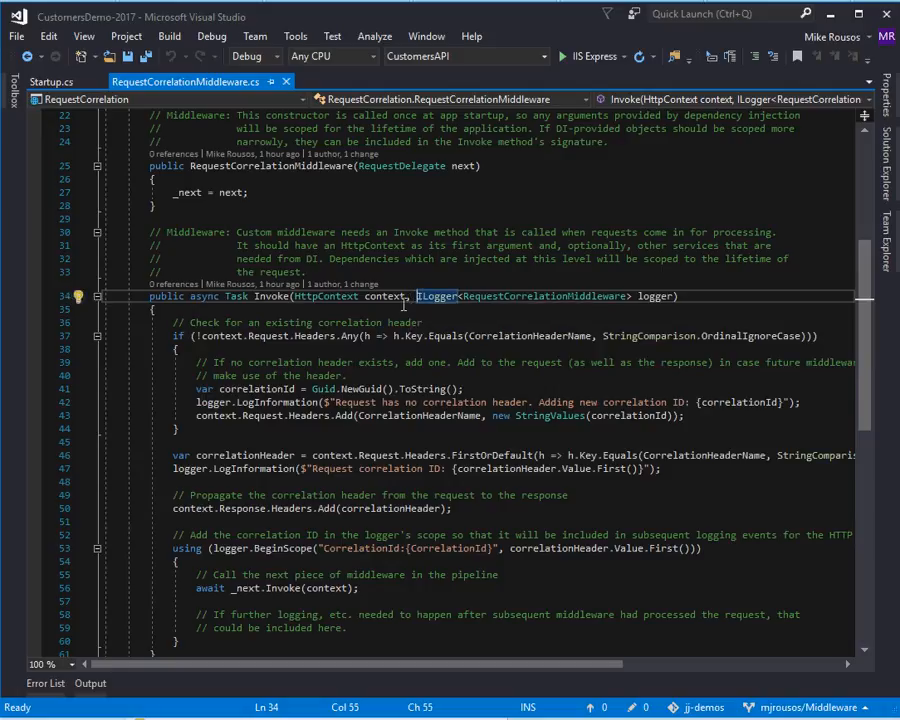
left_click(214, 548)
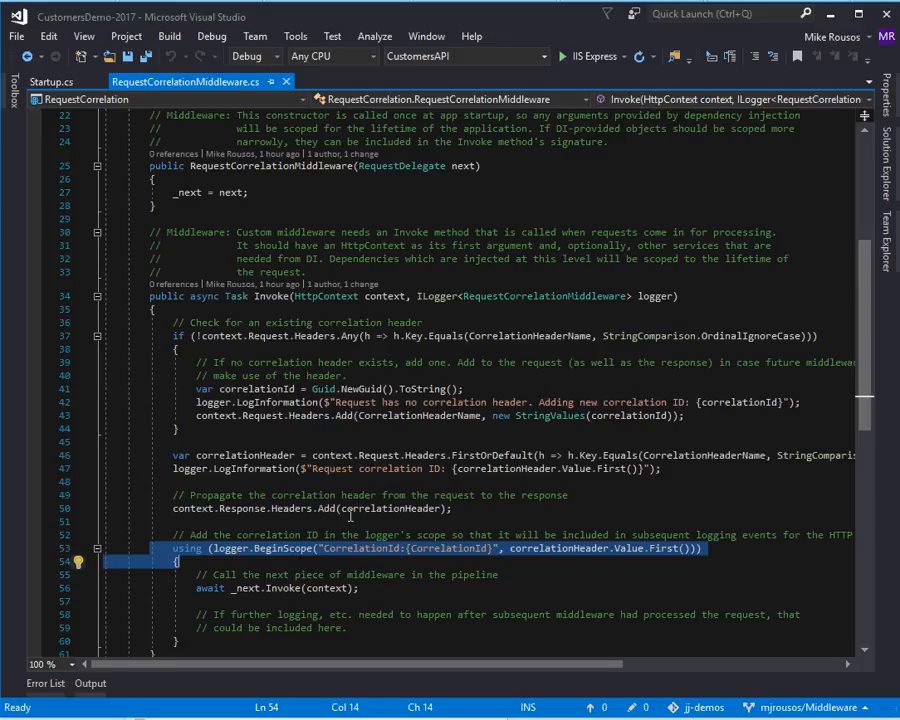
double_click(438, 296)
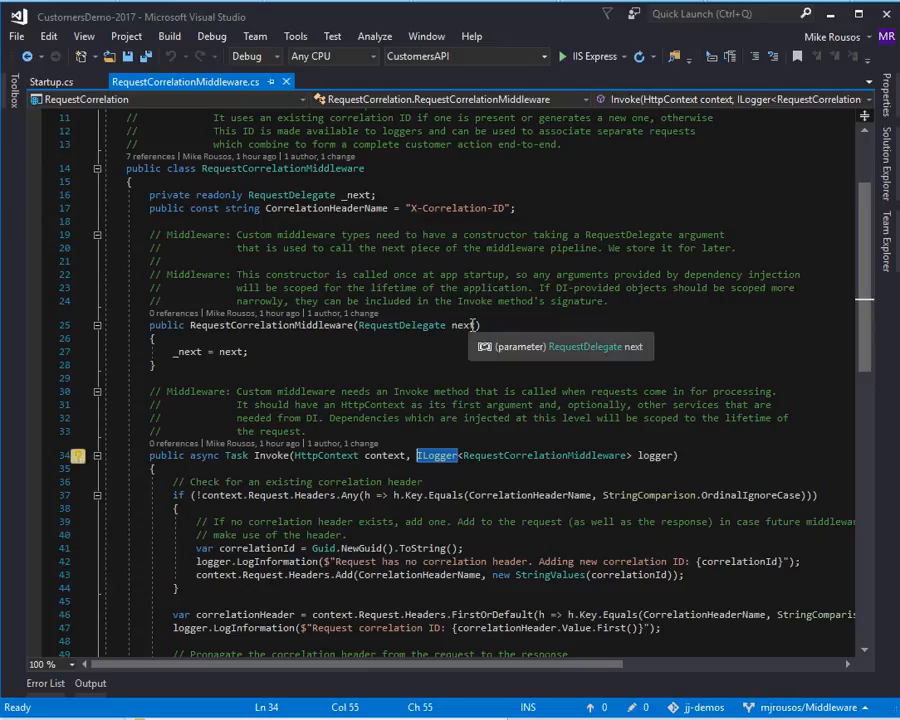
left_click(283, 468)
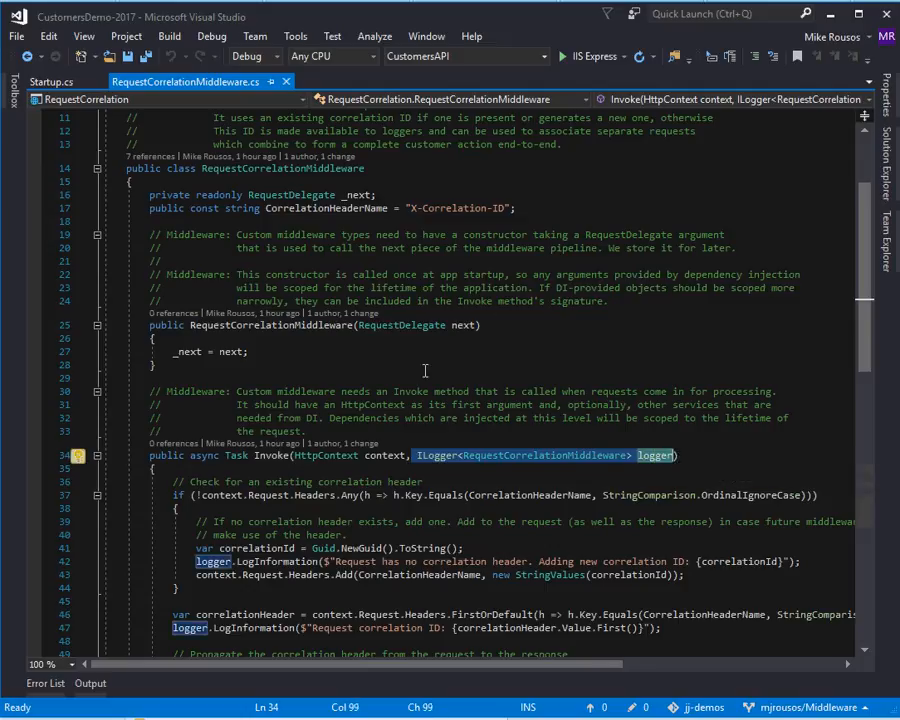
mouse_move(443, 441)
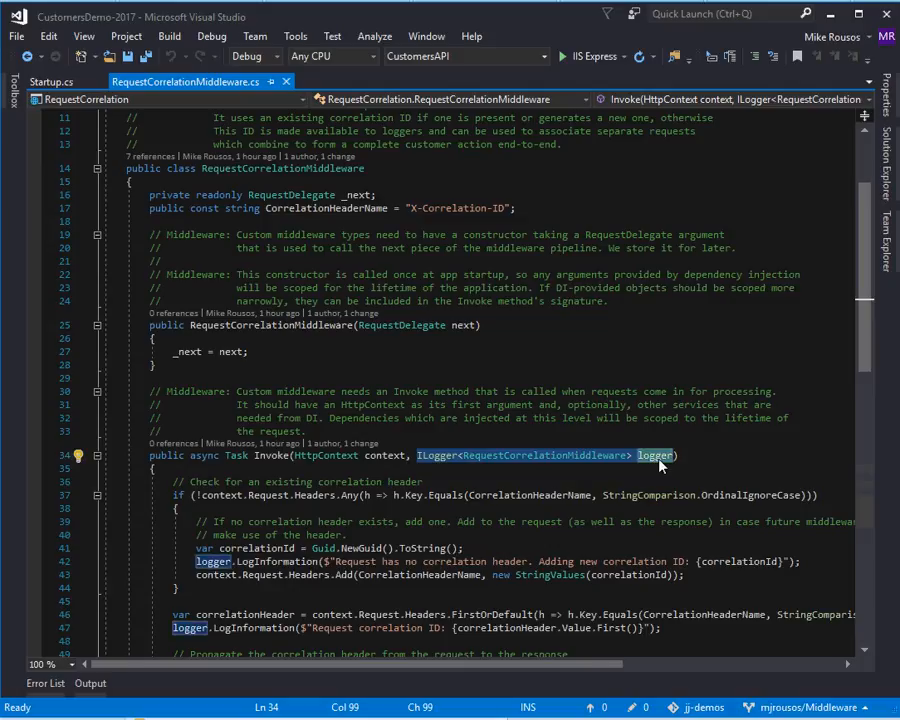
mouse_move(658, 468)
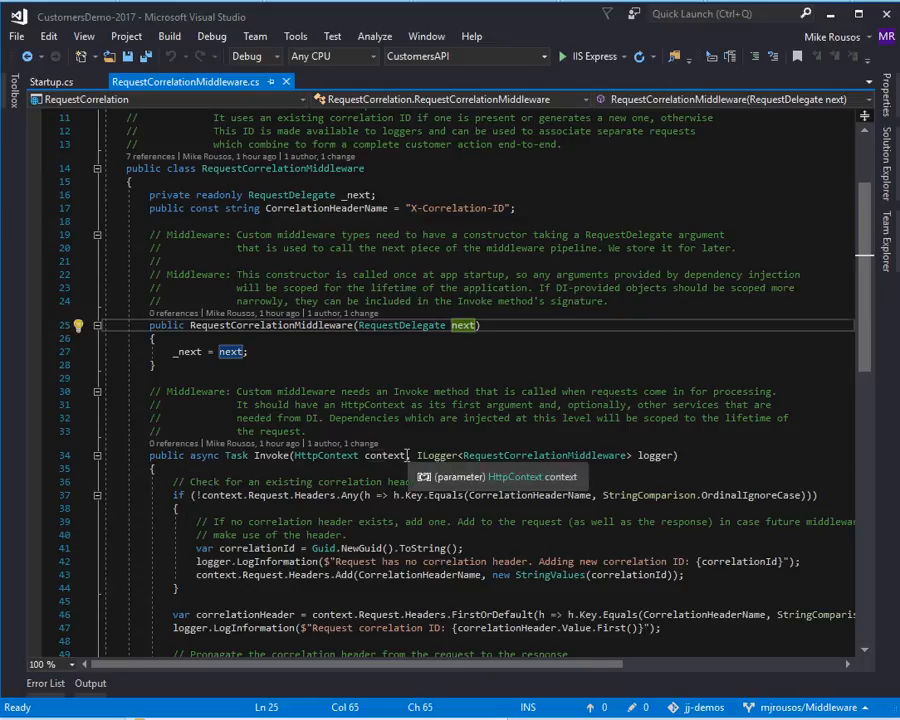
double_click(434, 455)
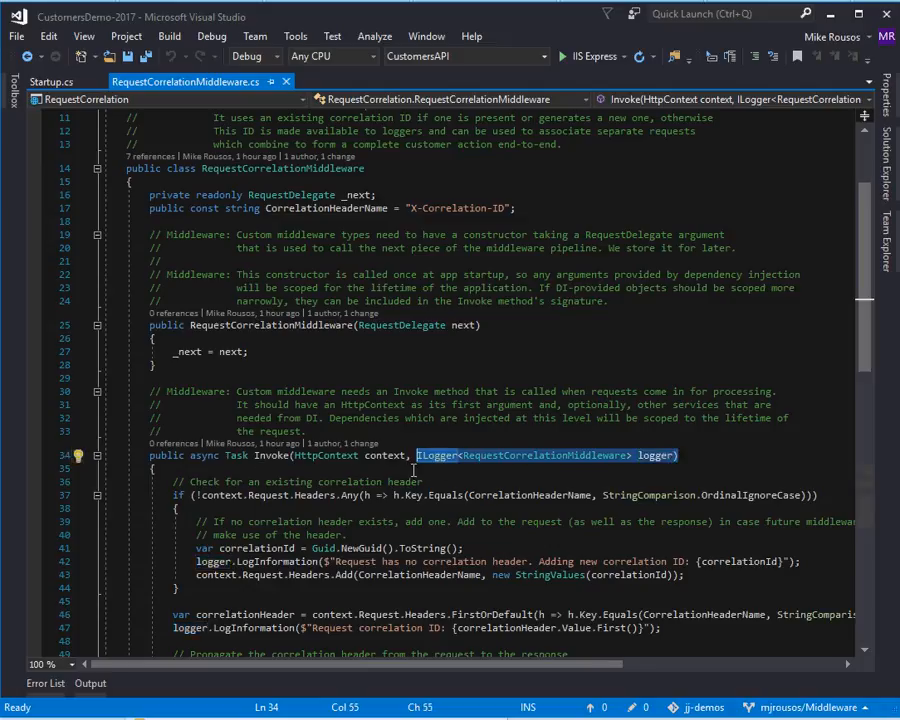
mouse_move(444, 468)
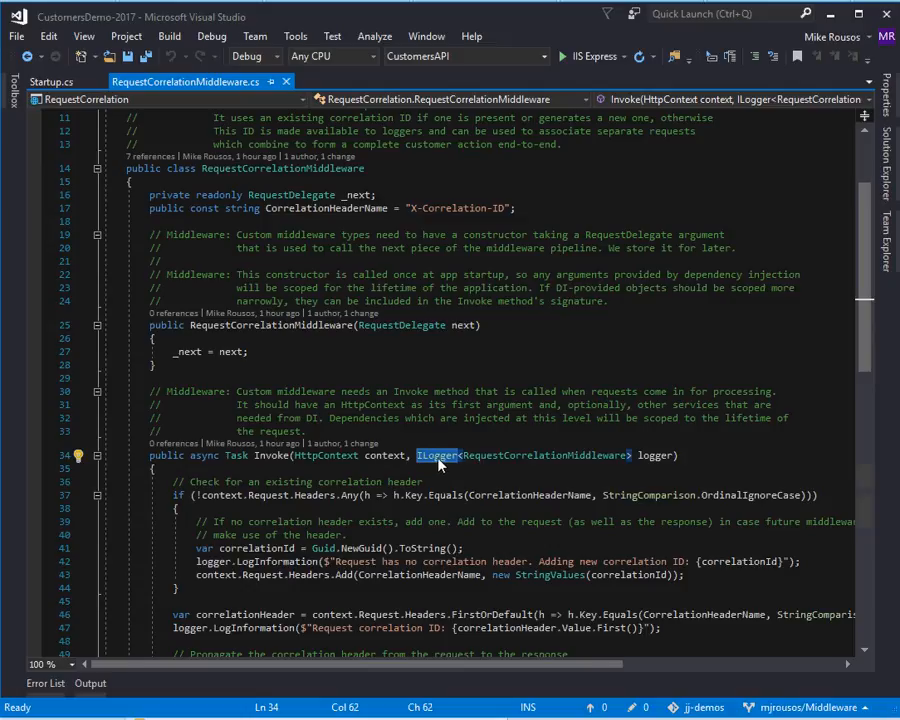
scroll("down", 3)
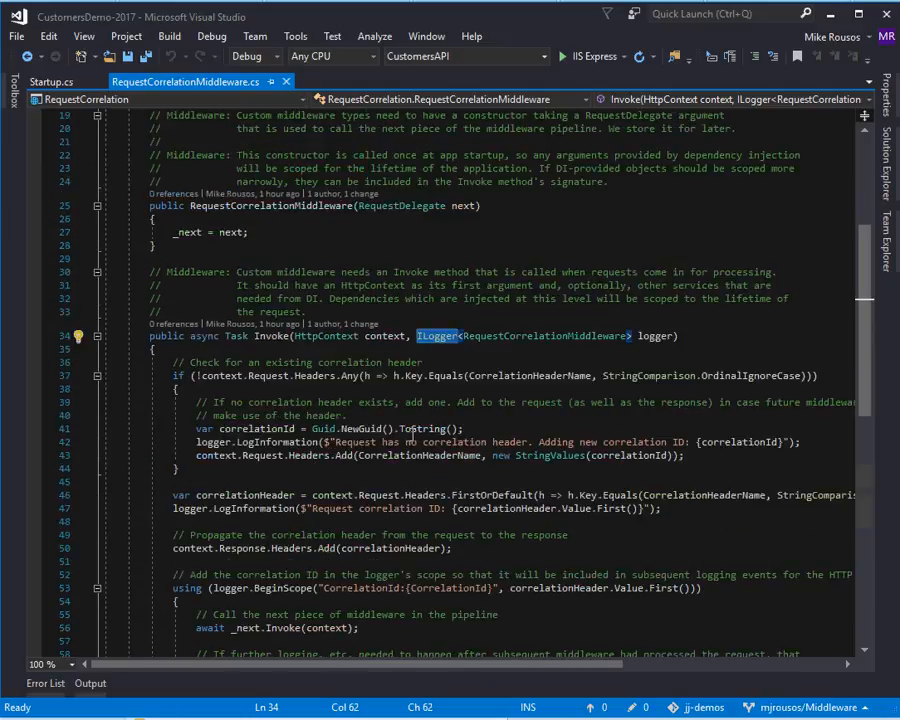
Step: Scroll through the Invoke method around the await _next.Invoke(context) line
scroll("down", 3)
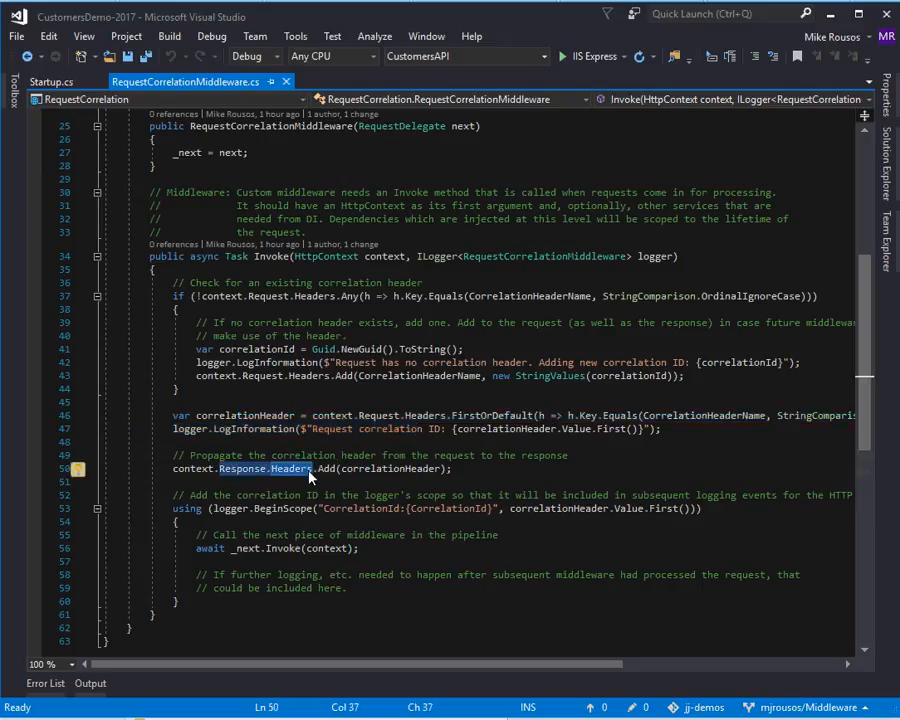
mouse_move(313, 476)
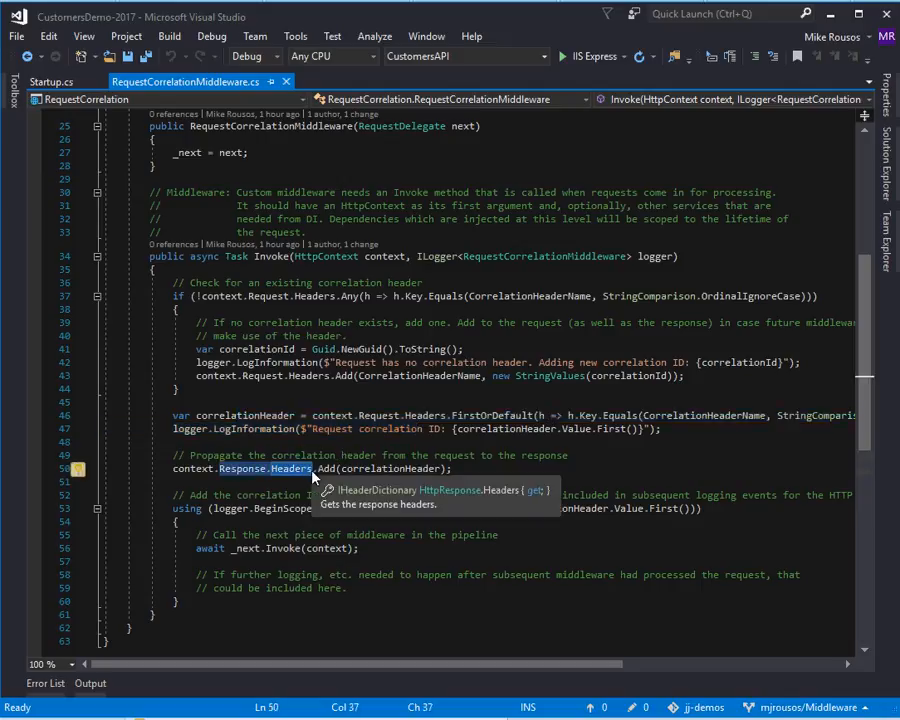
mouse_move(258, 542)
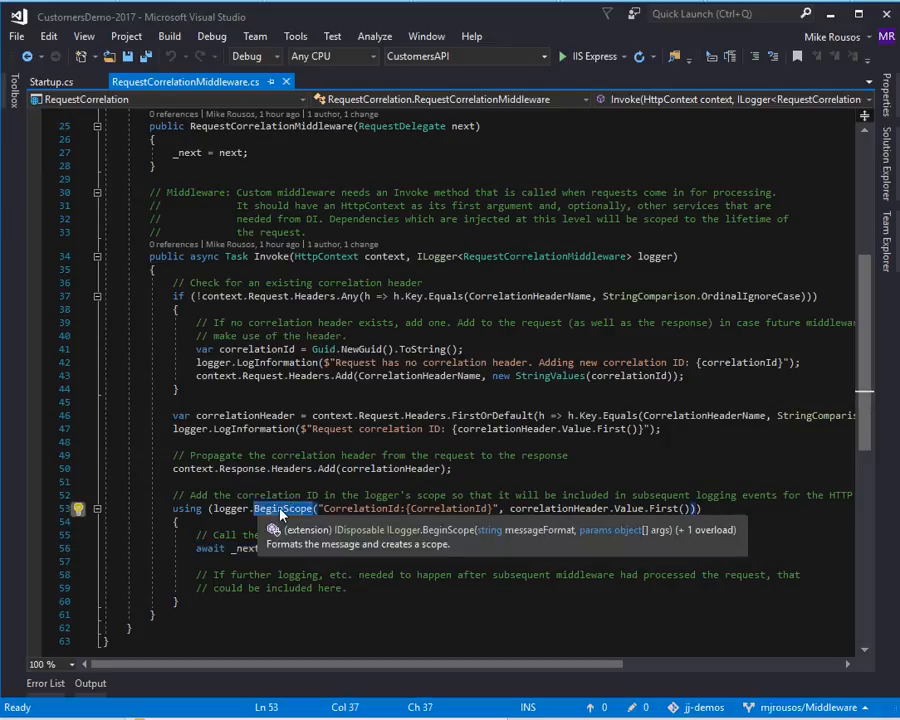
mouse_move(350, 548)
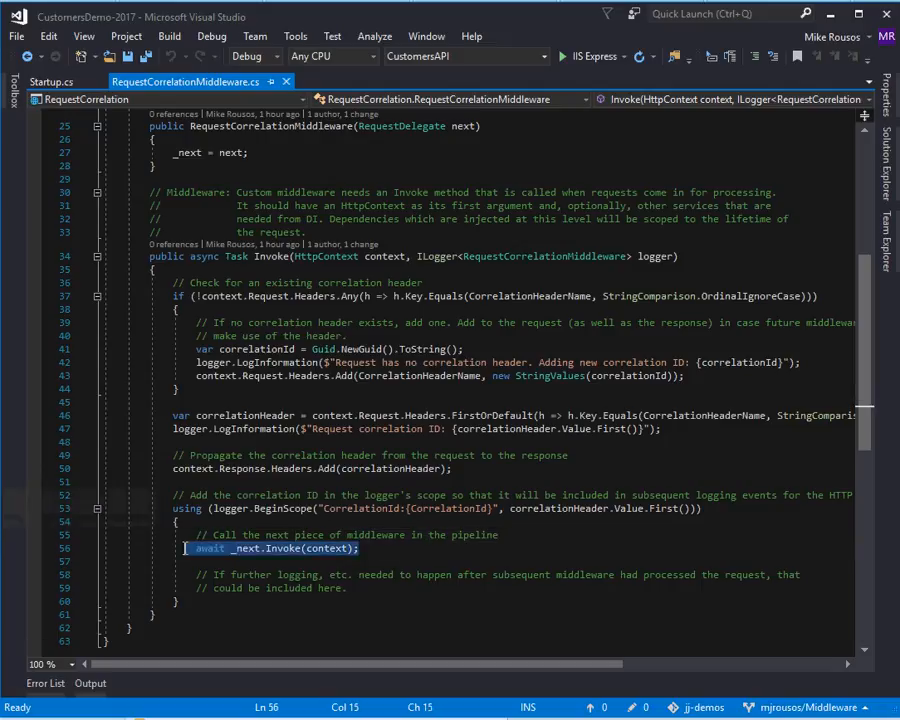
scroll("up", 3)
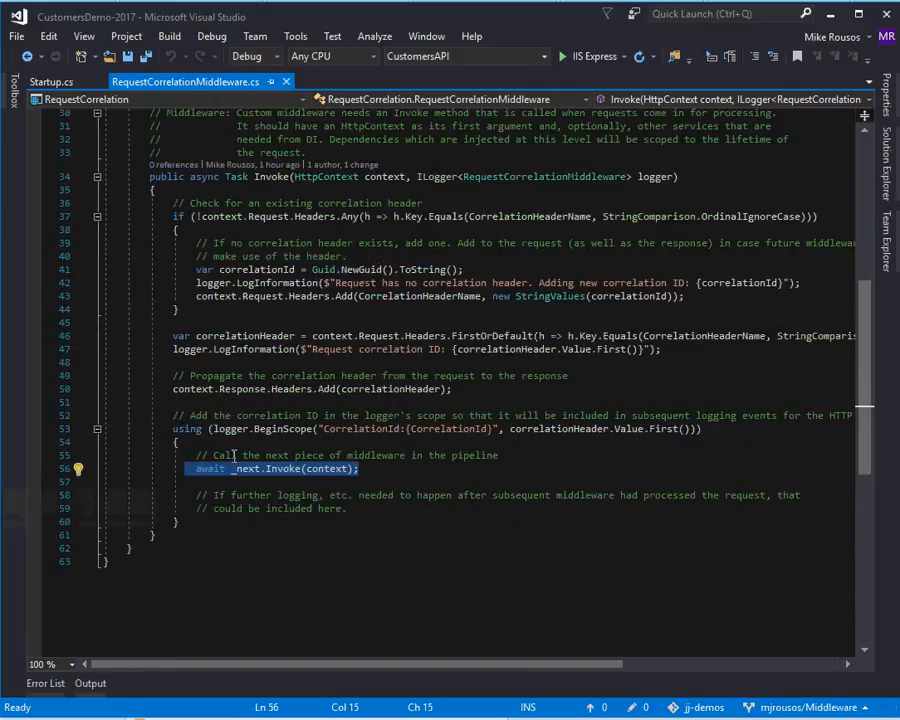
mouse_move(413, 495)
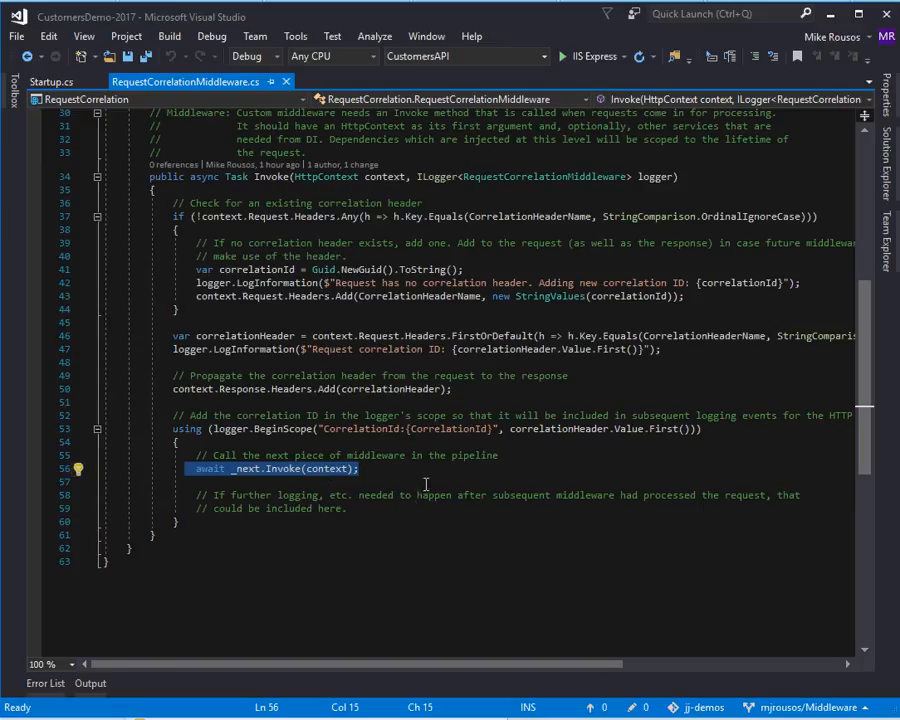
mouse_move(428, 482)
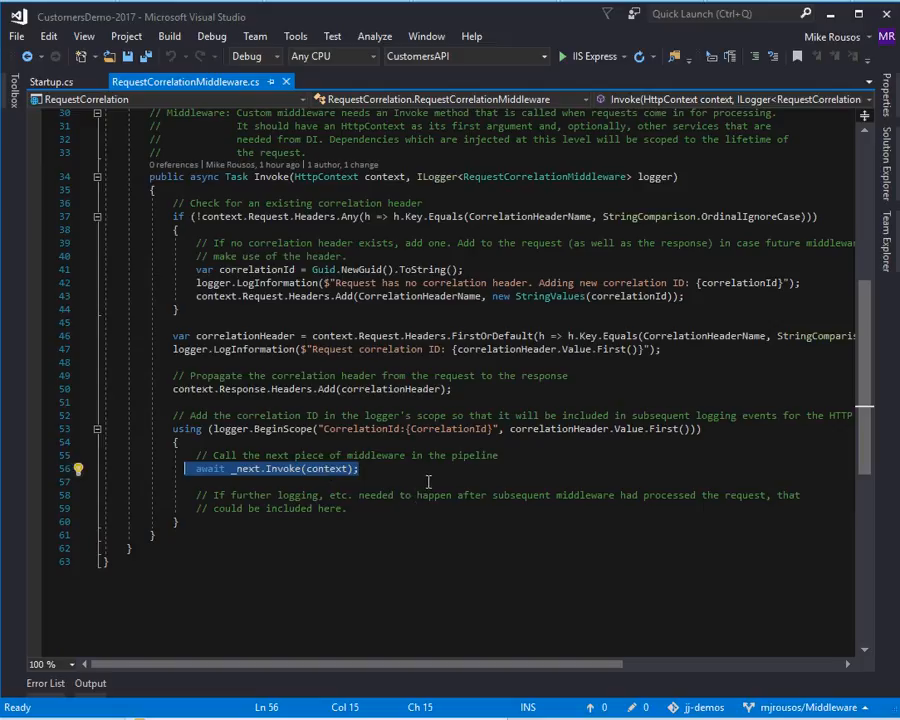
scroll("up", 3)
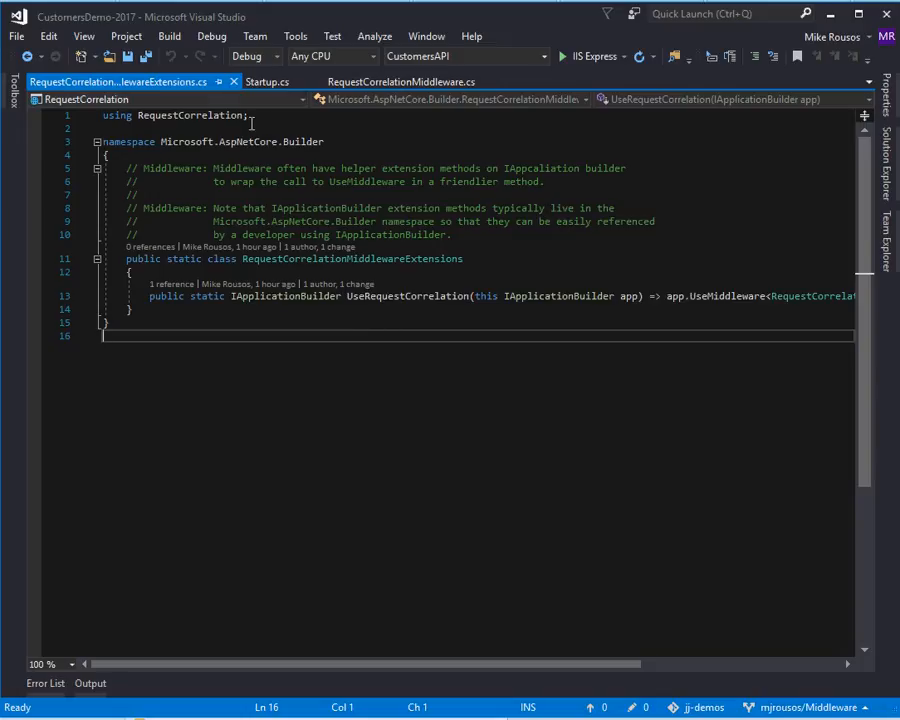
Step: Highlight UseRequestCorrelation and its IApplicationBuilder target, then return to Startup.cs
left_click(272, 81)
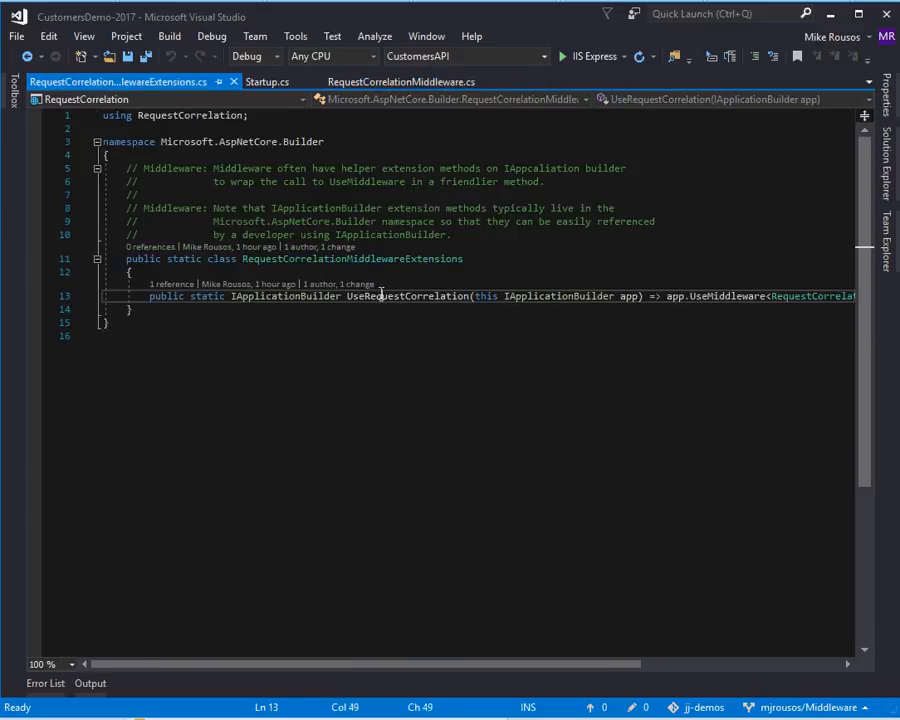
double_click(408, 296)
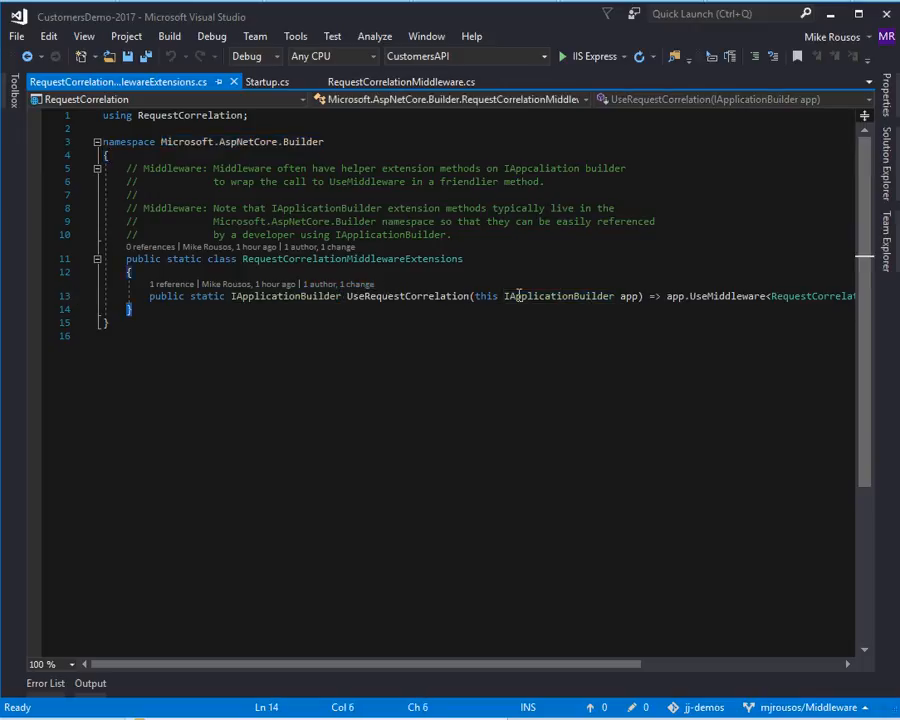
double_click(558, 296)
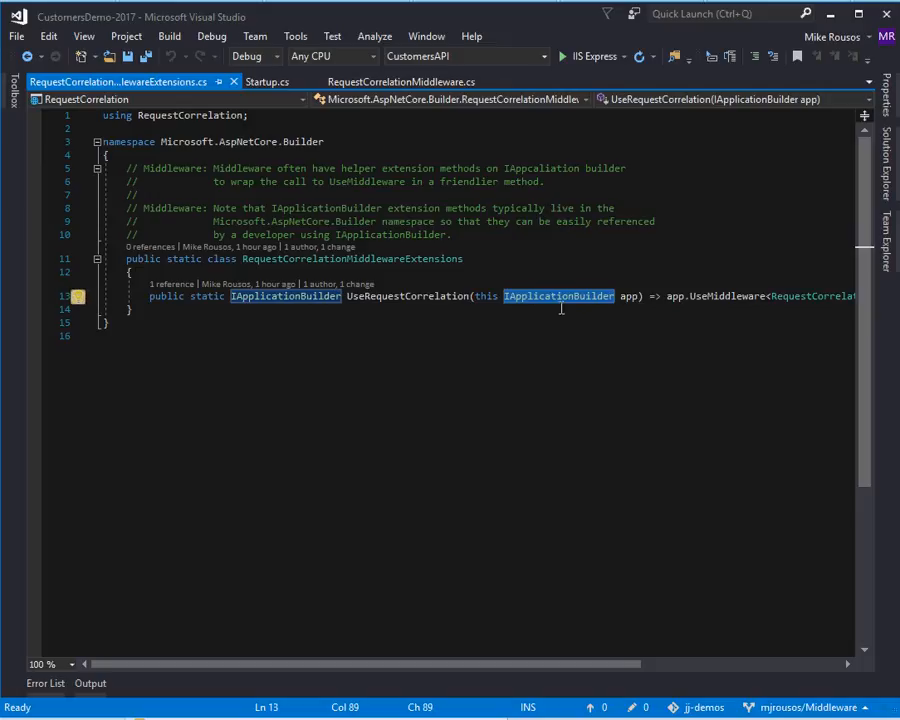
left_click(269, 81)
type("app.Use")
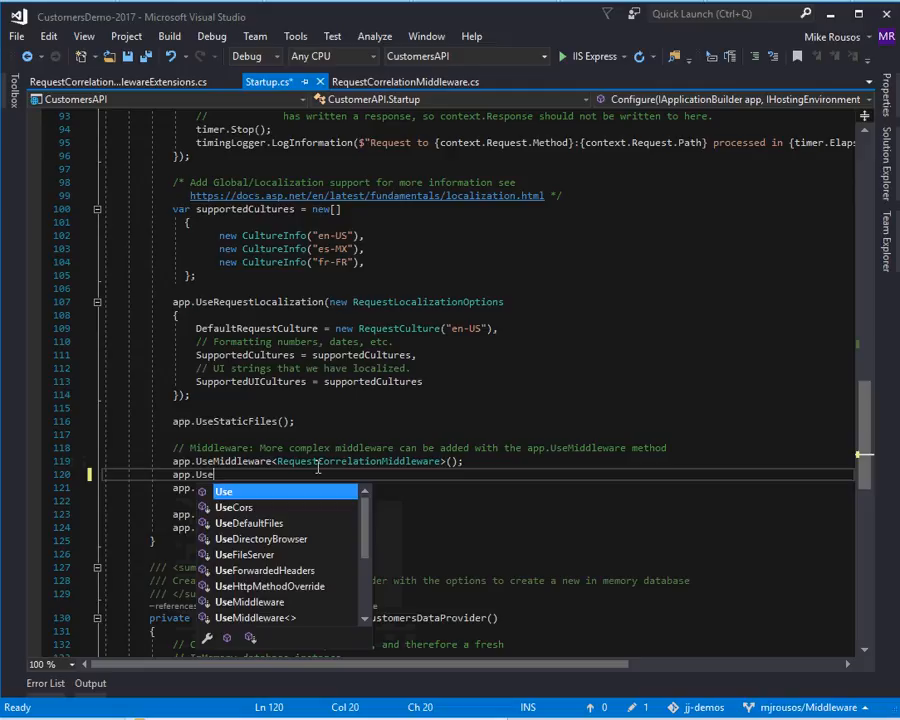
Step: Type 'Cor' to complete app.UseRequestCorrelation(), then go back to the extension methods file
type("Correlation(")
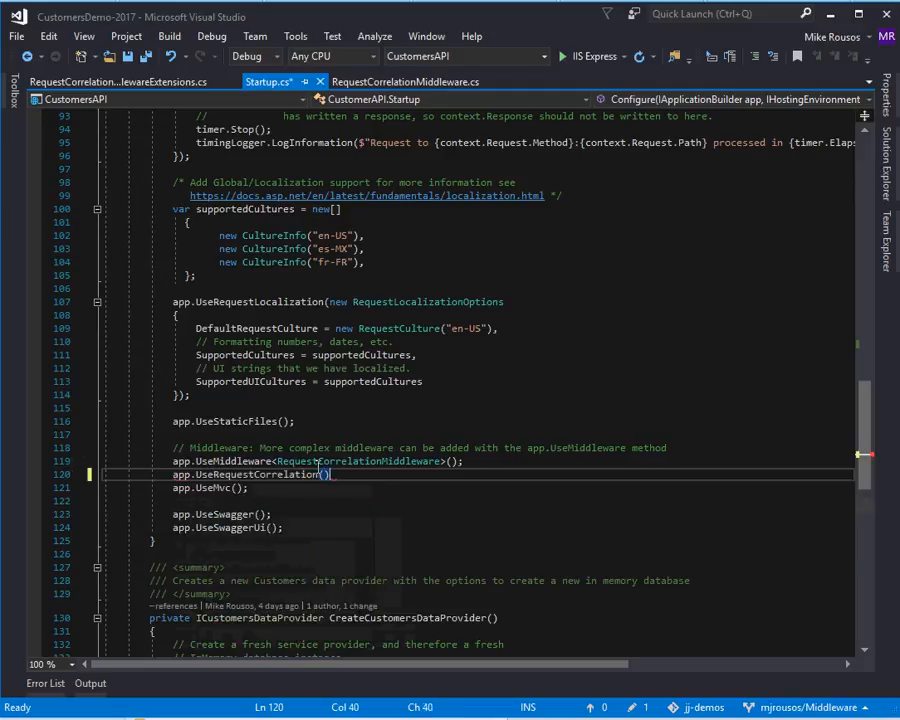
mouse_move(213, 488)
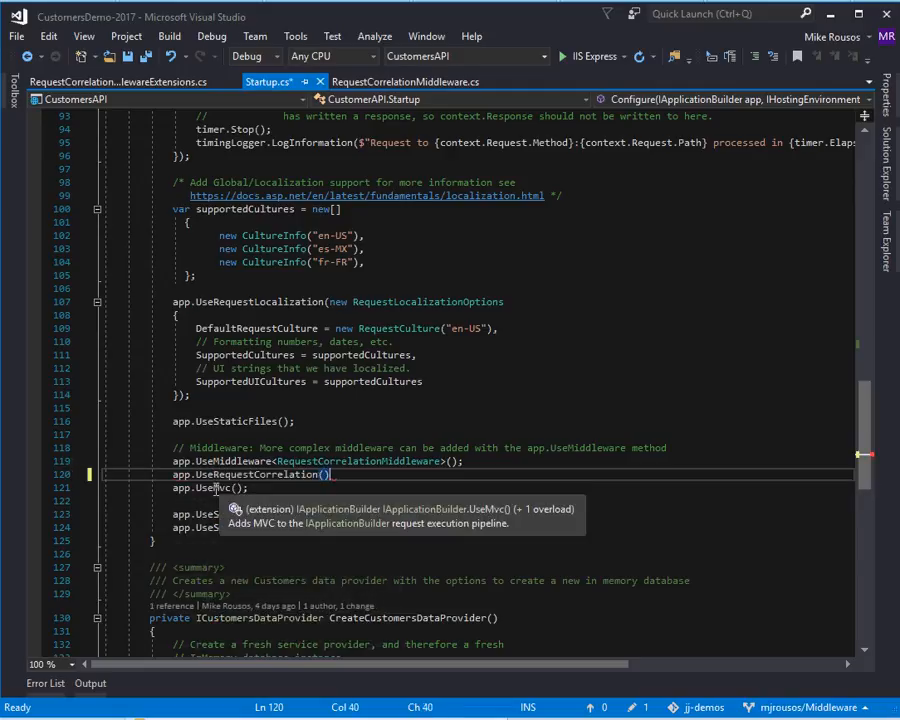
mouse_move(453, 513)
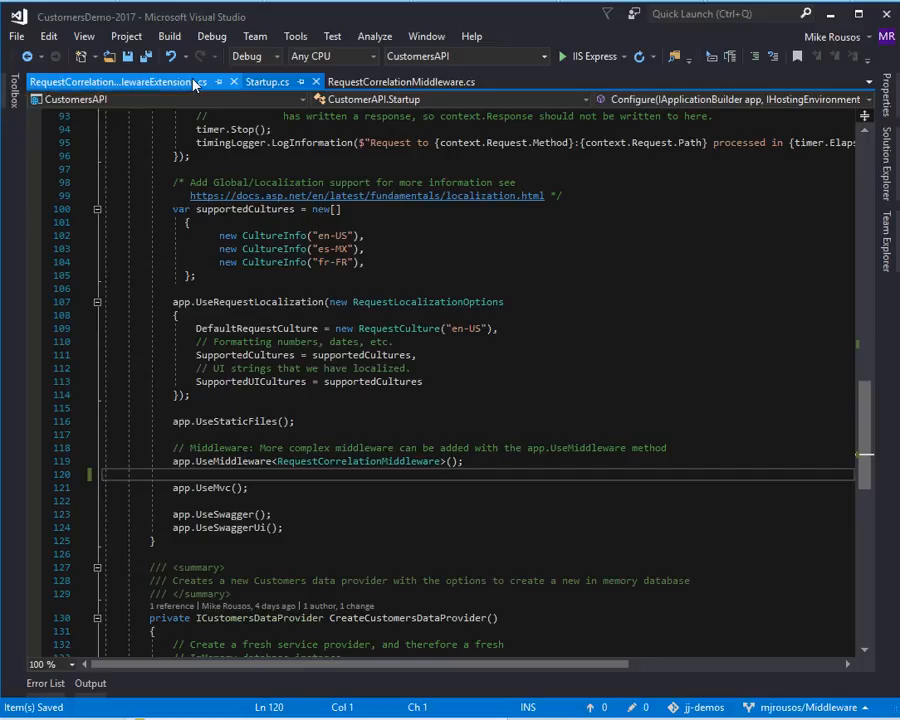
left_click(266, 81)
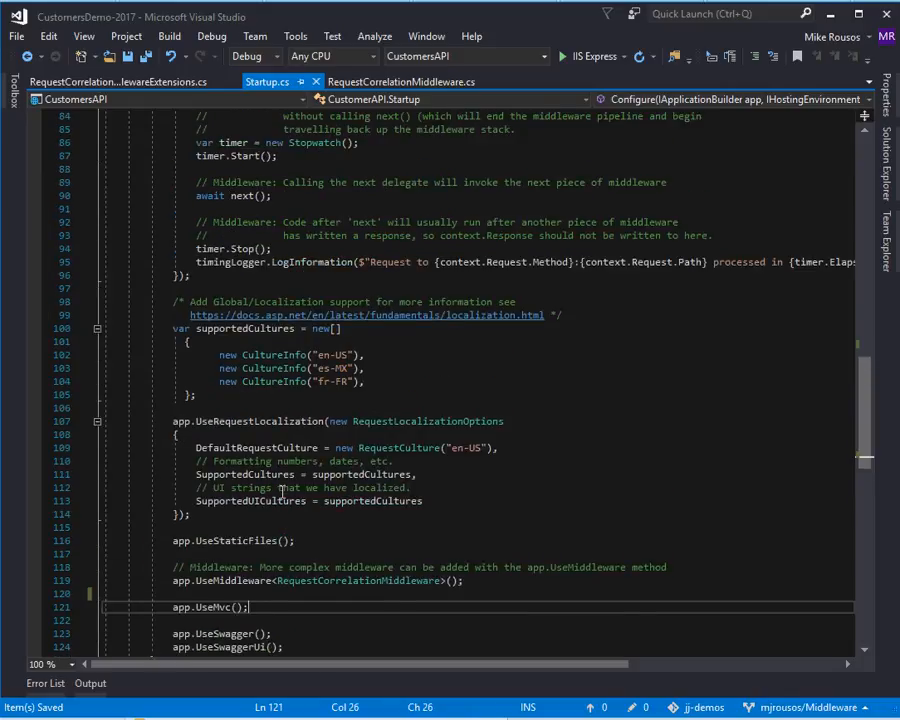
scroll("down", 3)
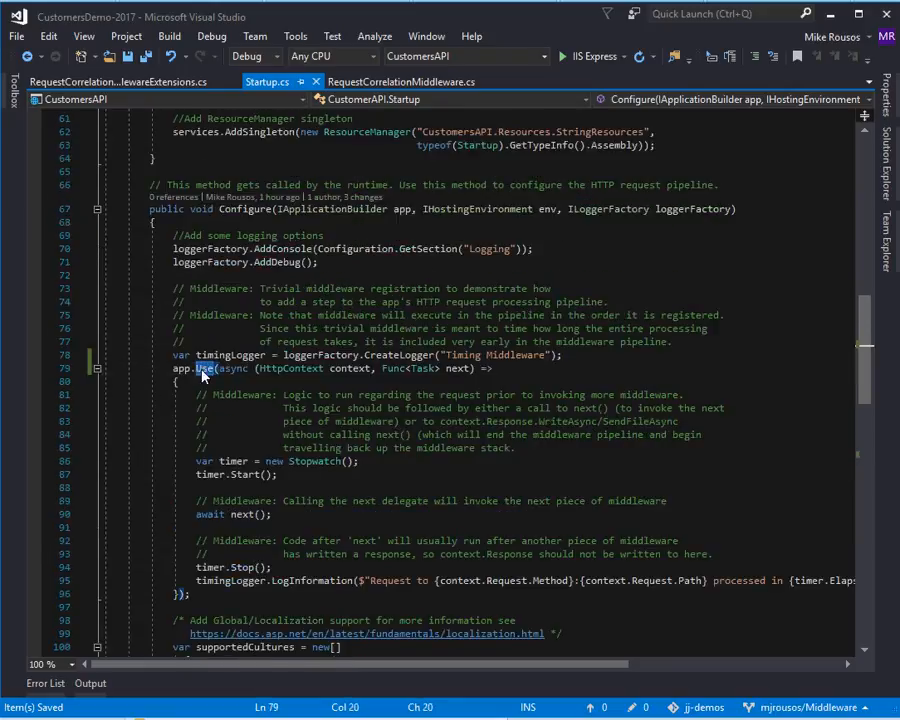
left_click_drag(203, 368, 445, 501)
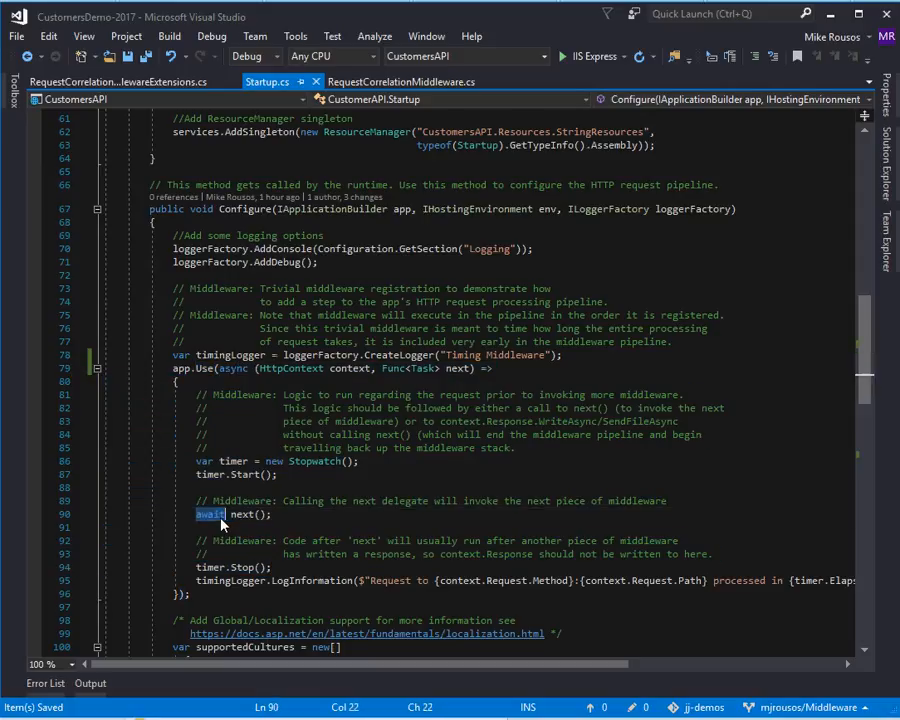
scroll("down", 3)
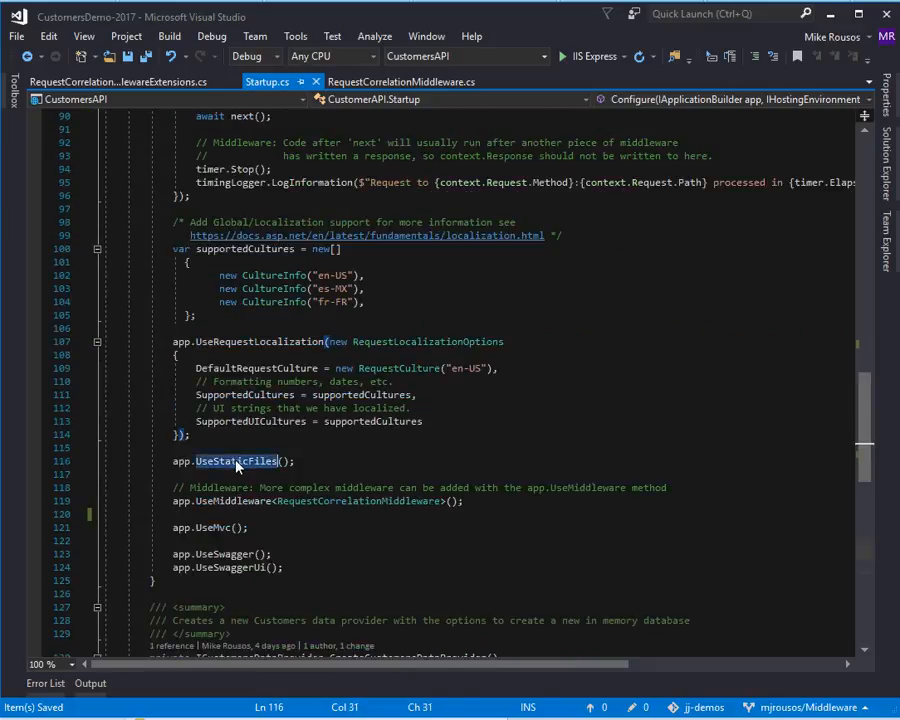
left_click(236, 461)
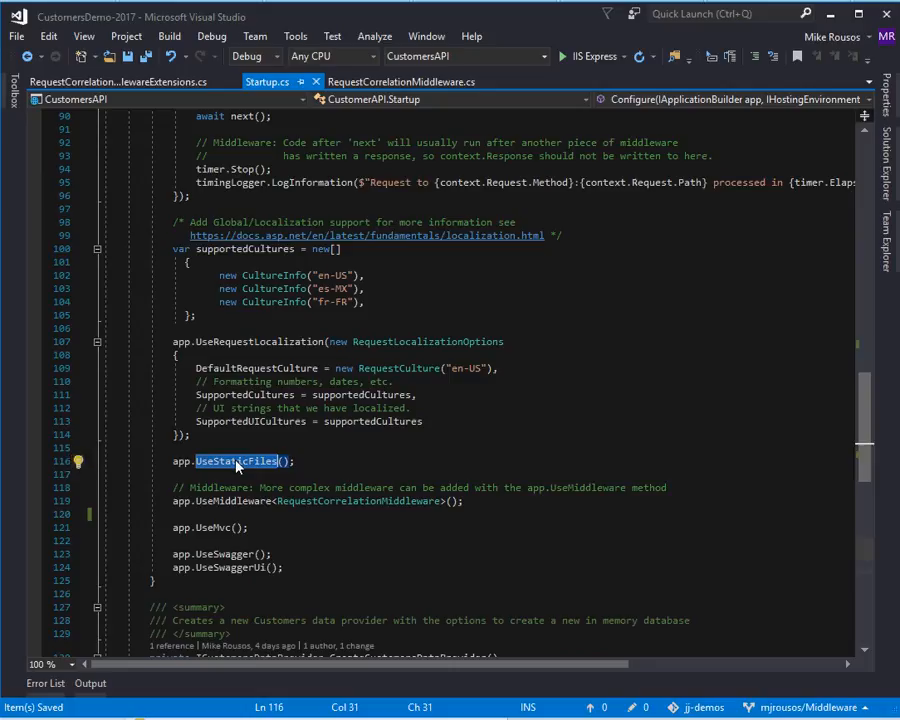
left_click(240, 501)
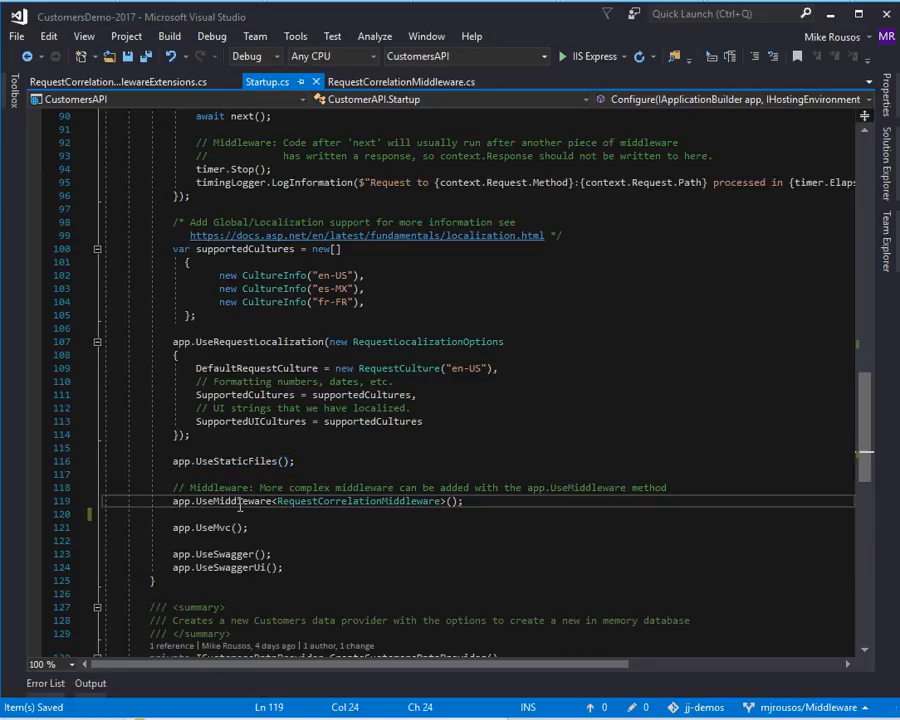
double_click(357, 501)
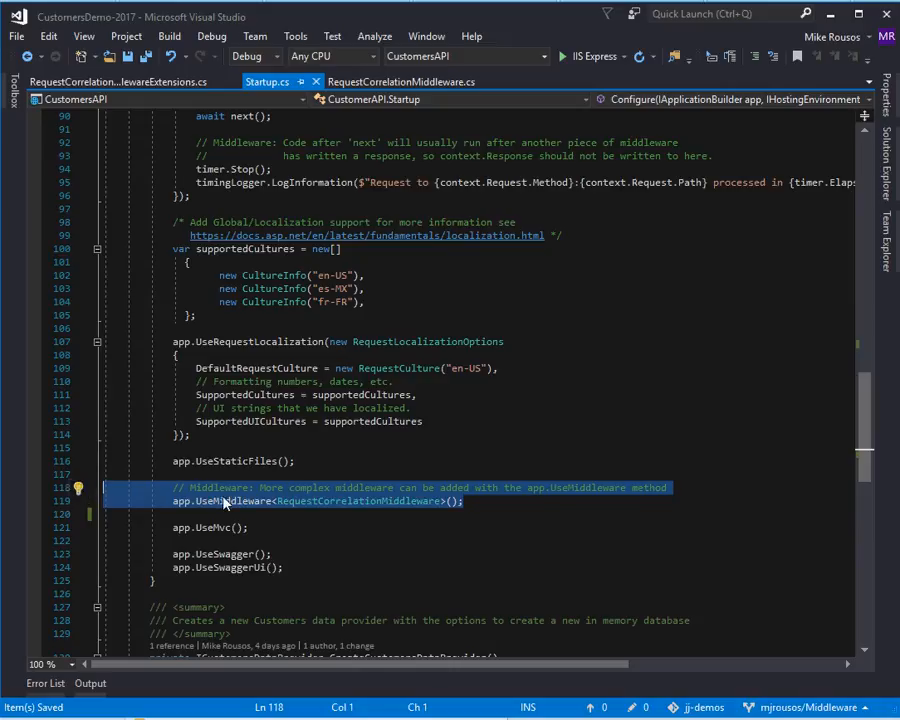
mouse_move(185, 500)
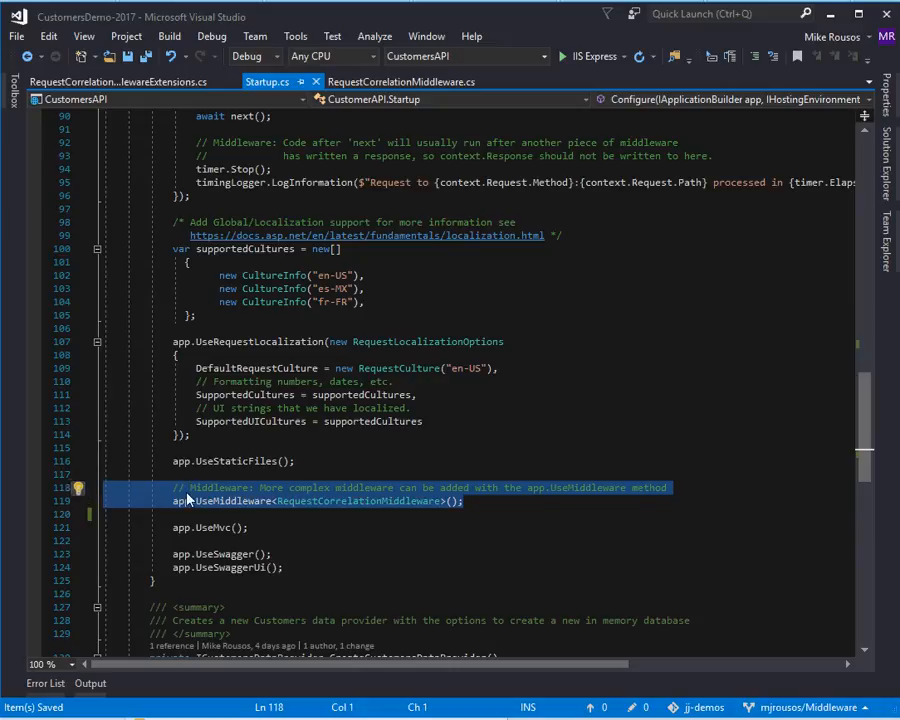
mouse_move(207, 500)
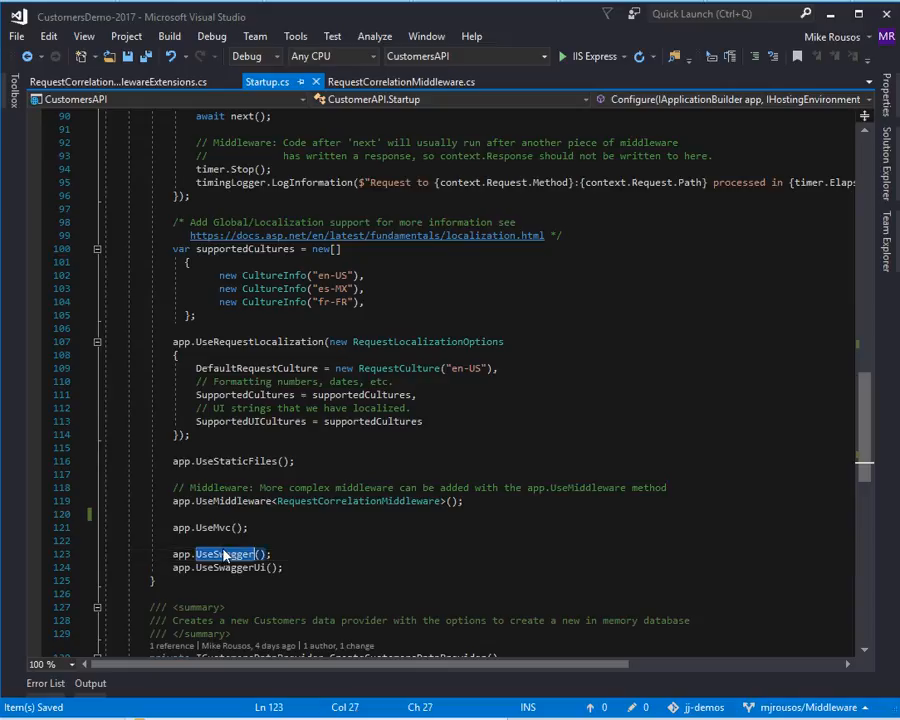
left_click(283, 567)
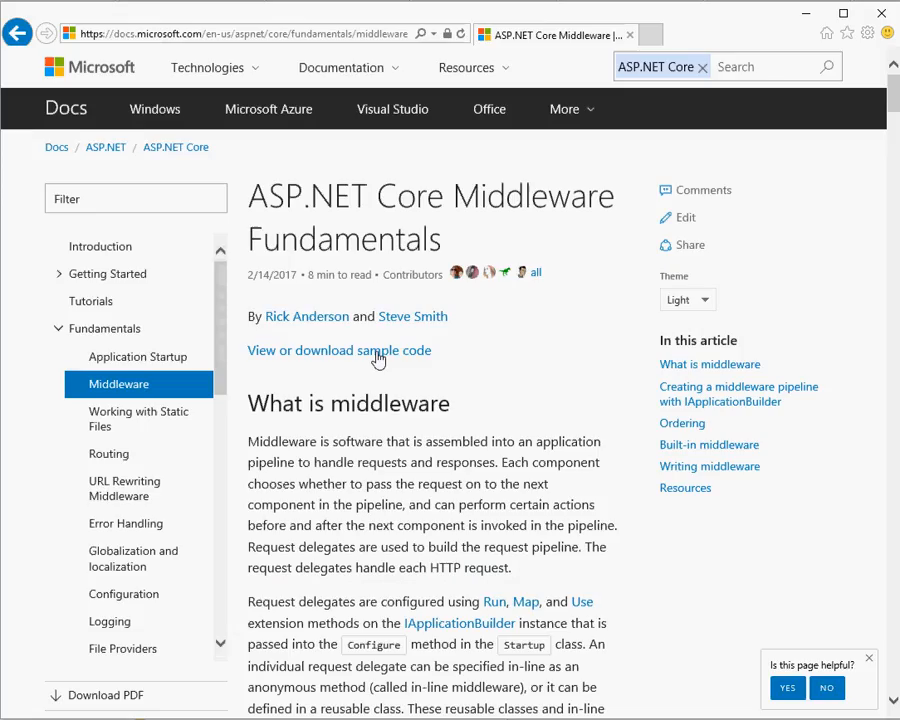
mouse_move(300, 62)
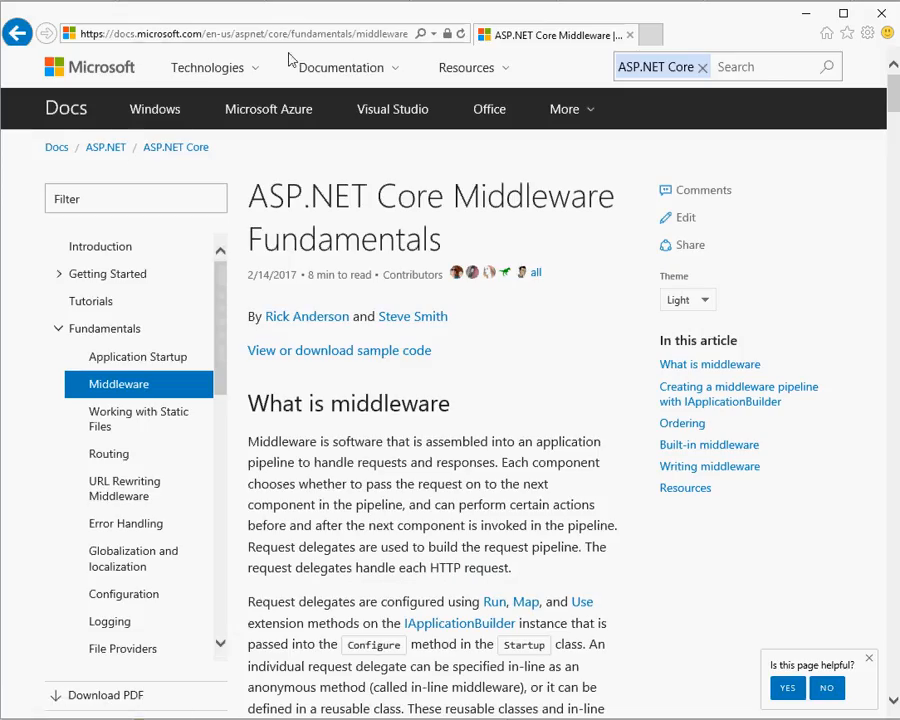
Step: Scroll the Middleware Fundamentals article down to the pipeline section and back to the top
scroll("down", 3)
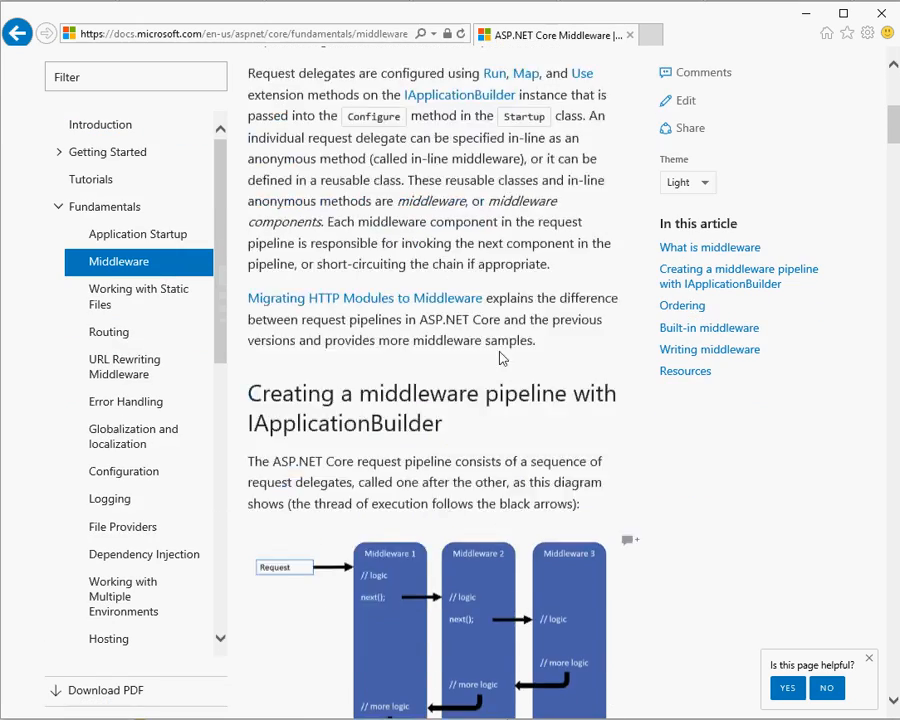
scroll("up", 3)
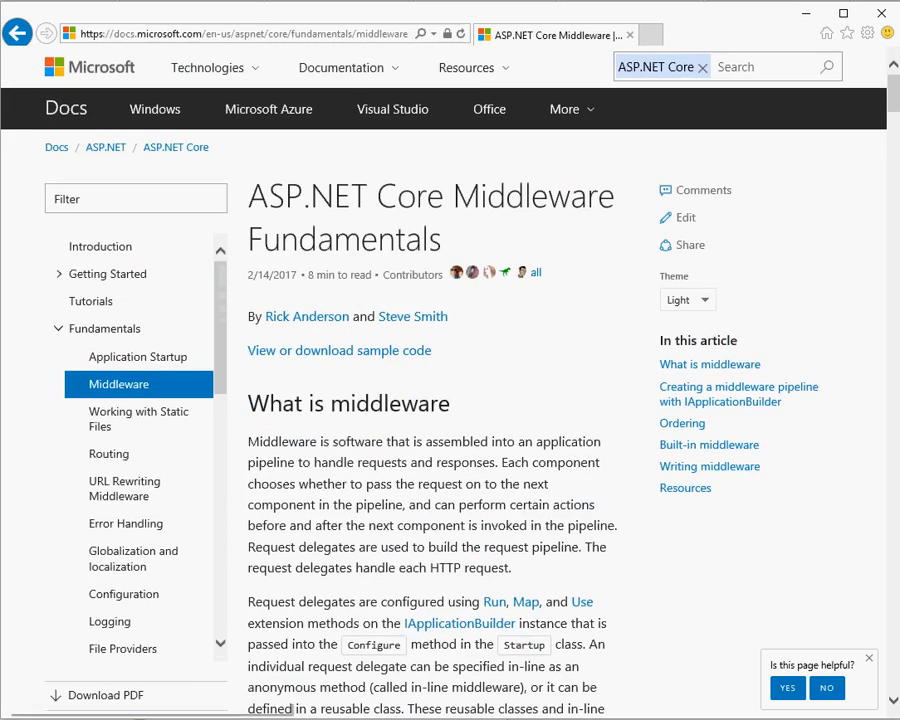